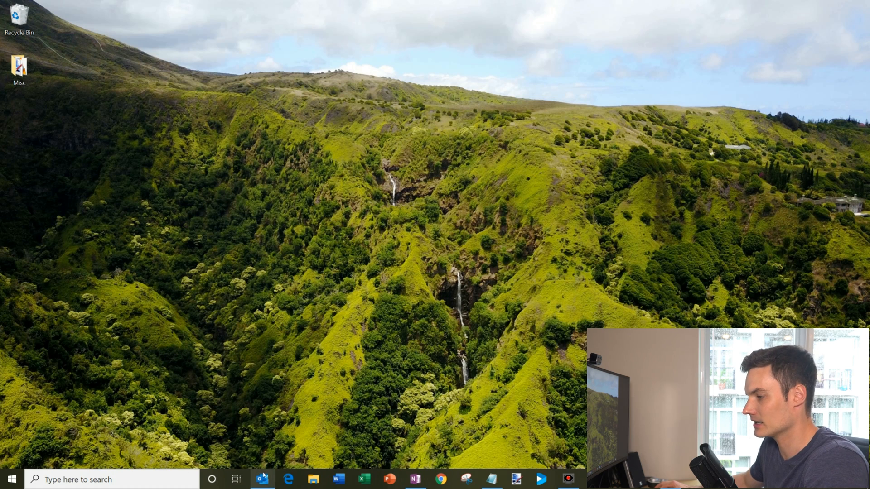
pyautogui.moveTo(263, 479)
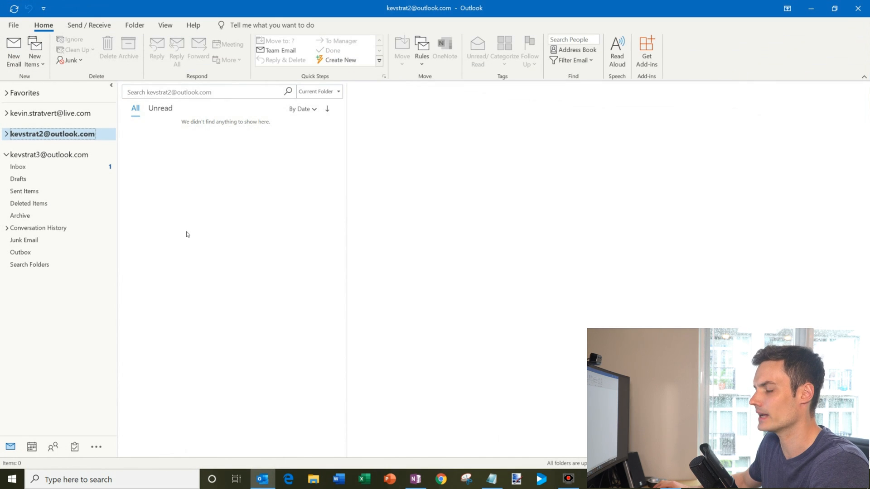
pyautogui.moveTo(198, 207)
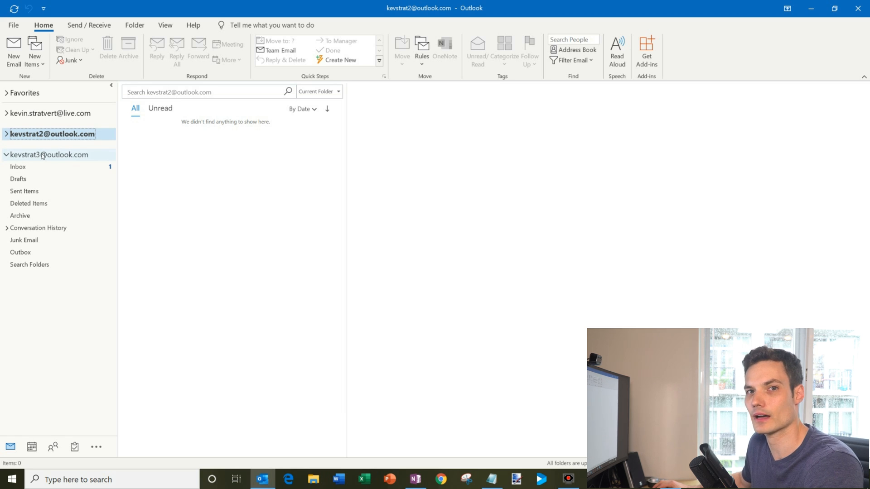
# Browse the first and second accounts' inbox messages, including the electric bill mail.
pyautogui.click(49, 113)
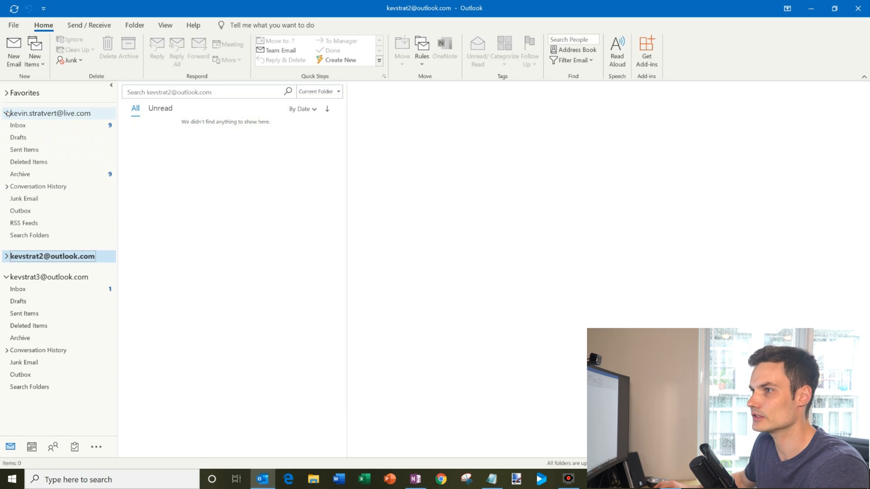
pyautogui.click(19, 125)
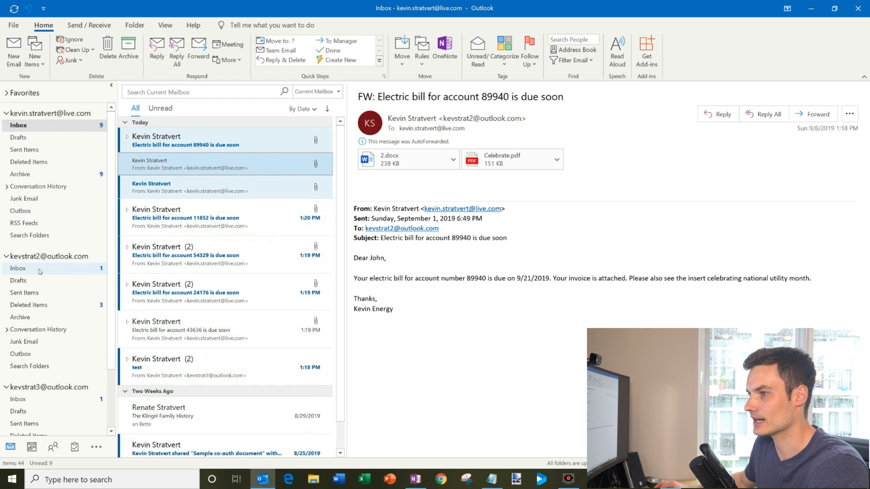
pyautogui.click(18, 268)
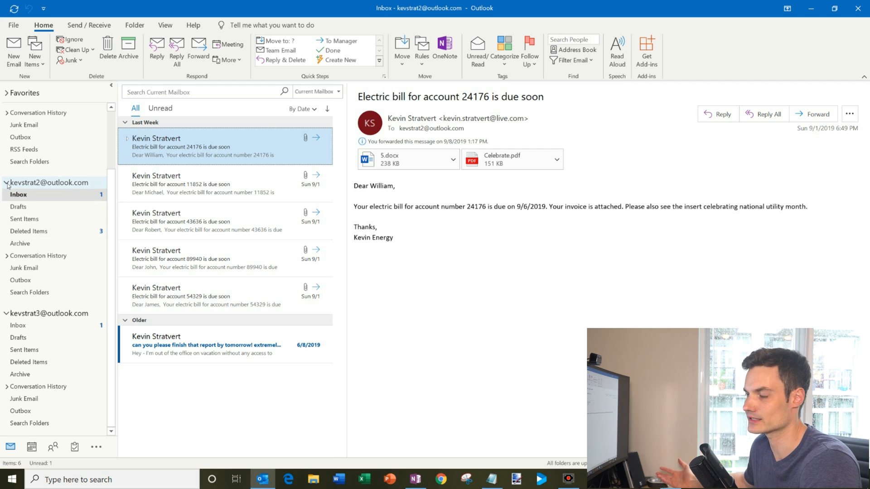
# Collapse the account nodes so only the three account names remain in the folder pane.
pyautogui.click(6, 186)
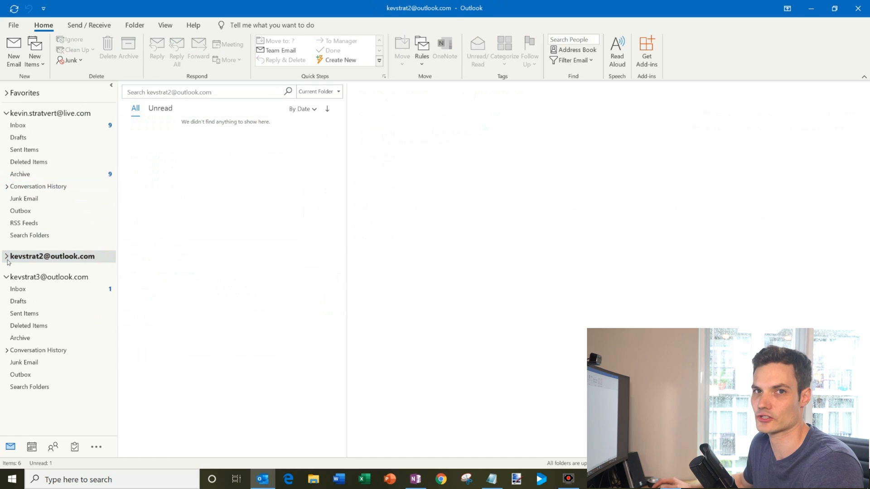
pyautogui.click(7, 277)
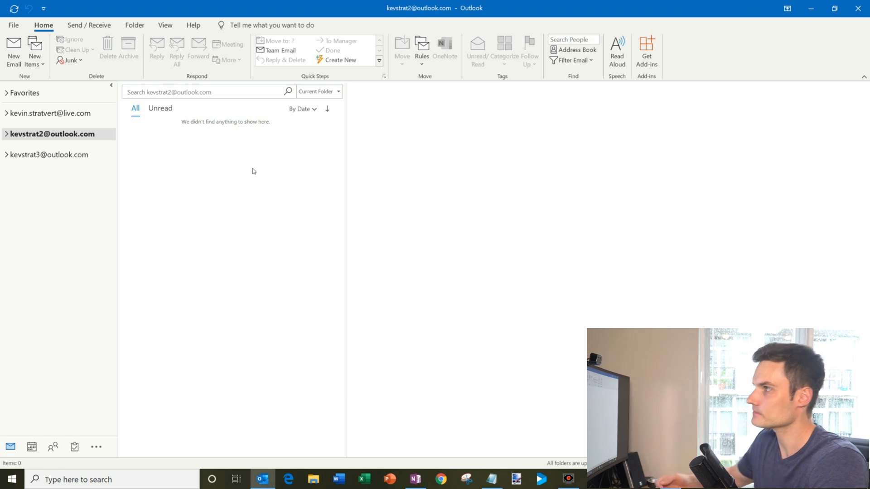
pyautogui.moveTo(190, 104)
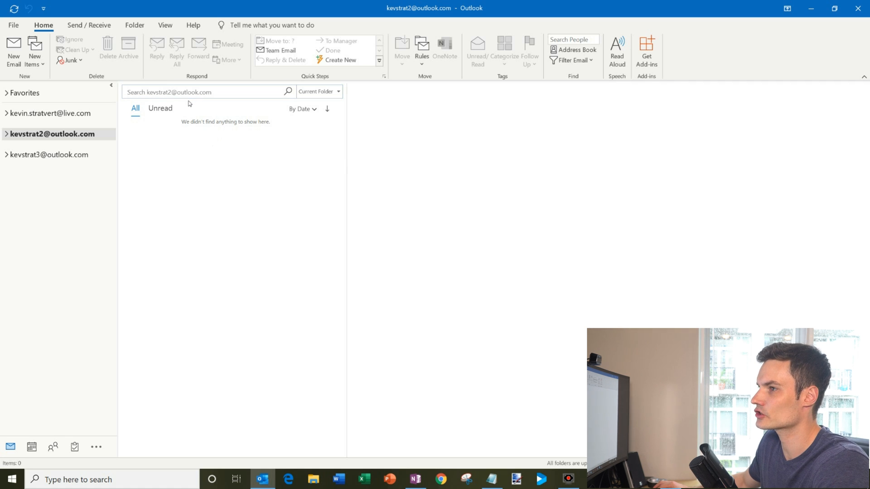
# Search the first account's mailbox with the query 'folder: inbox'.
pyautogui.click(53, 113)
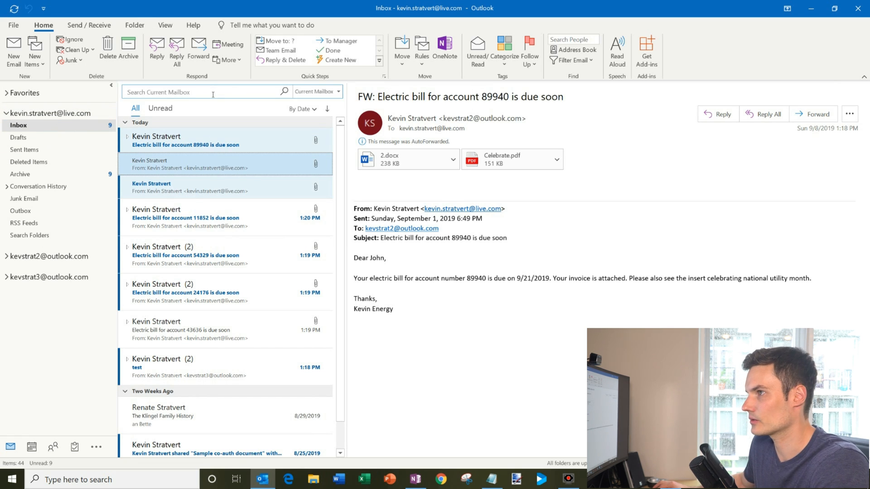
pyautogui.click(205, 93)
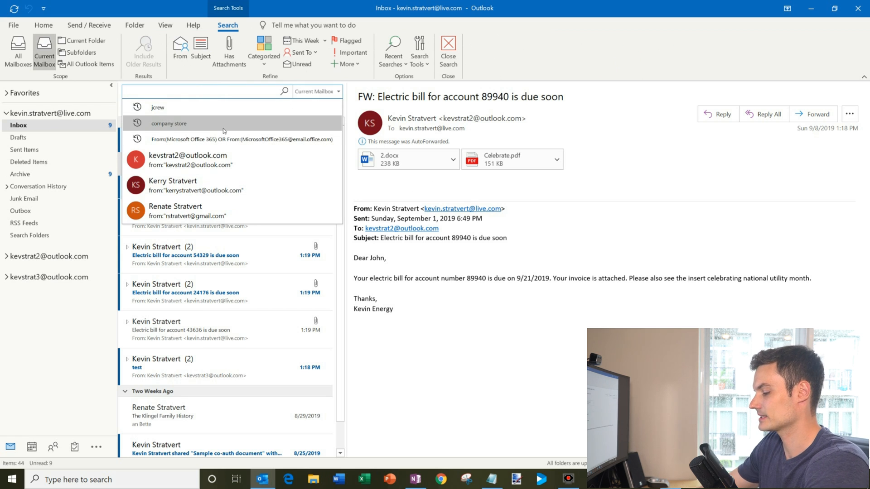
pyautogui.write('fold')
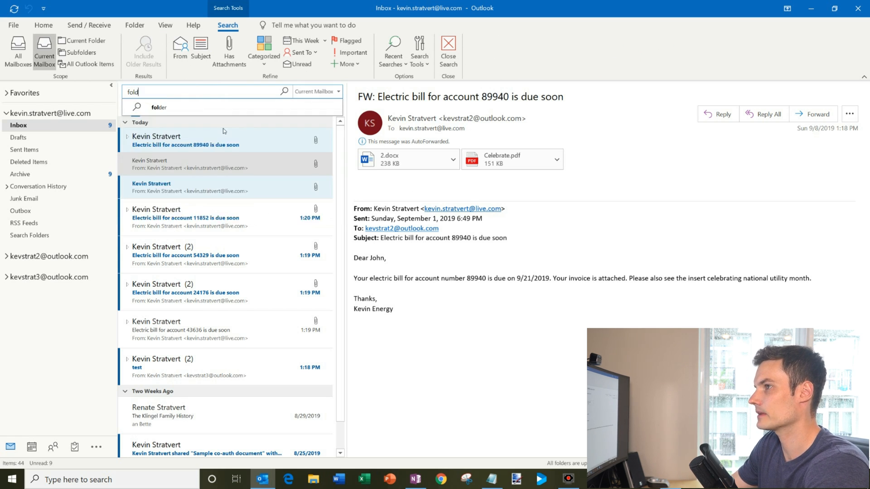
pyautogui.write('er: inbox')
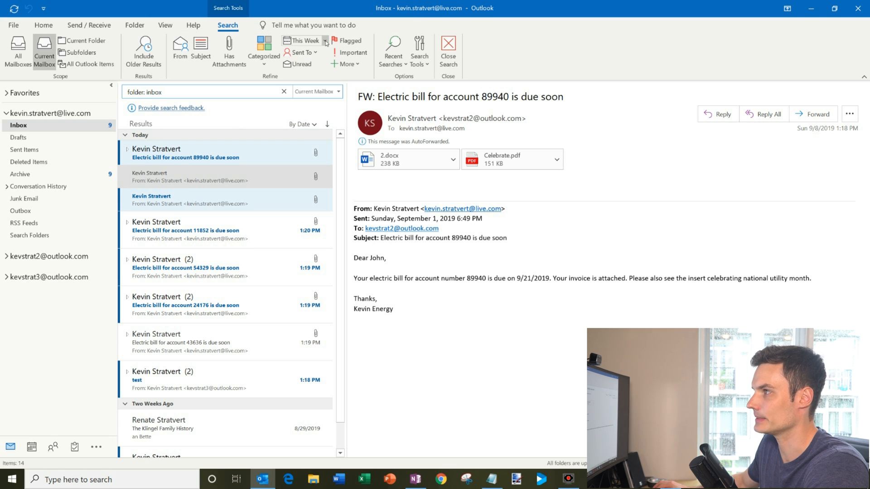
# Restrict the inbox search to mail received This Week.
pyautogui.click(325, 41)
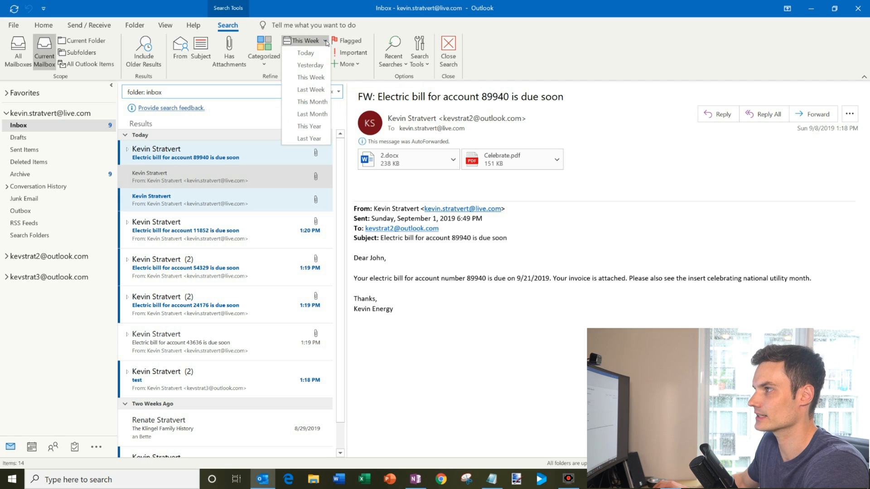
pyautogui.moveTo(309, 77)
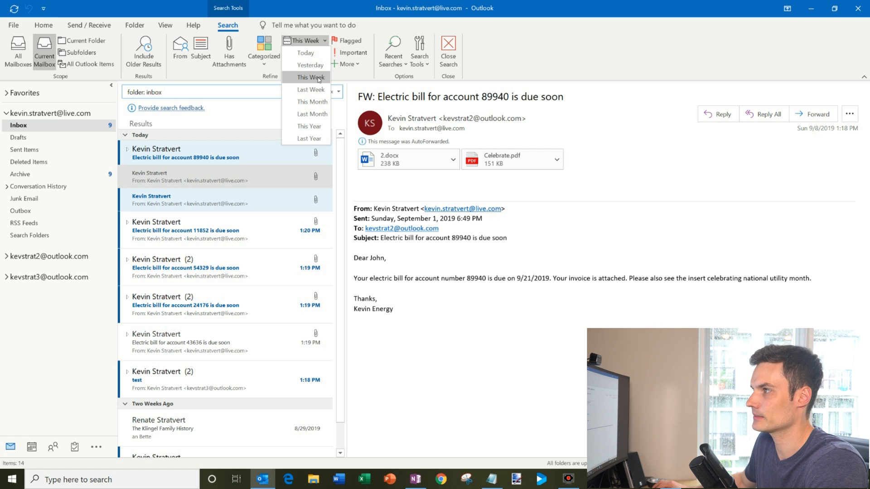
pyautogui.click(310, 77)
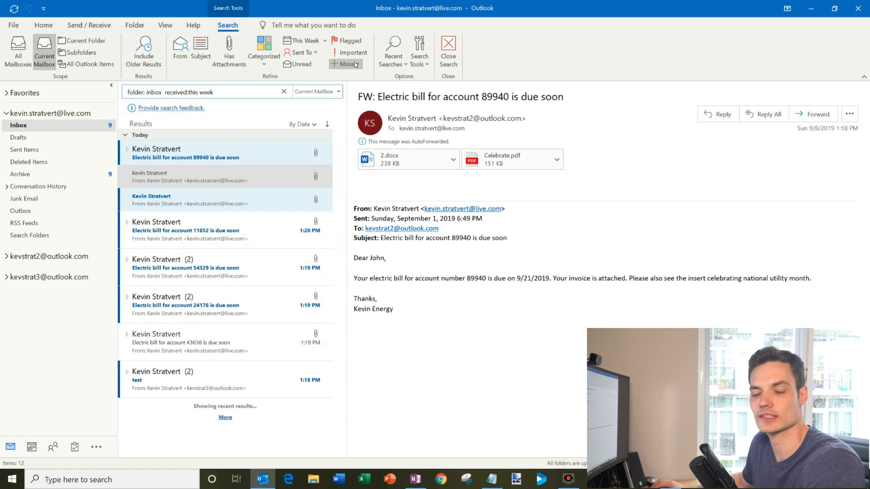
pyautogui.moveTo(345, 51)
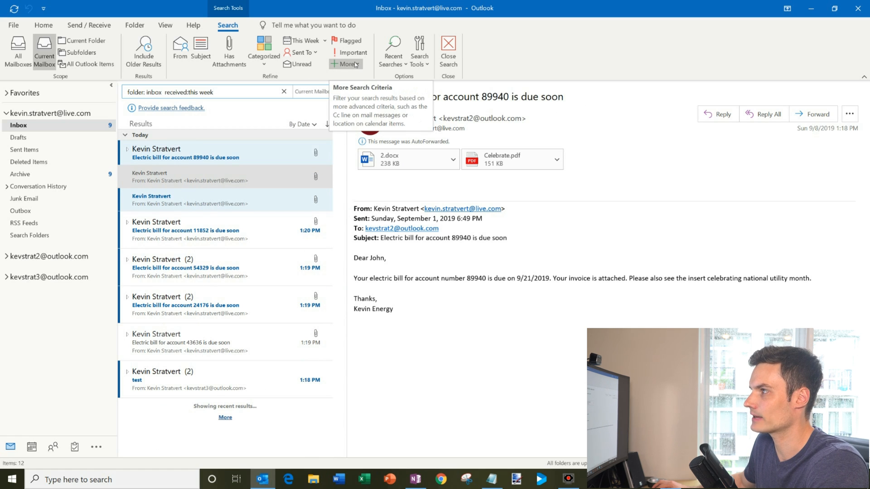
# Add a Read = No criterion so only unread this-week inbox messages remain.
pyautogui.click(346, 63)
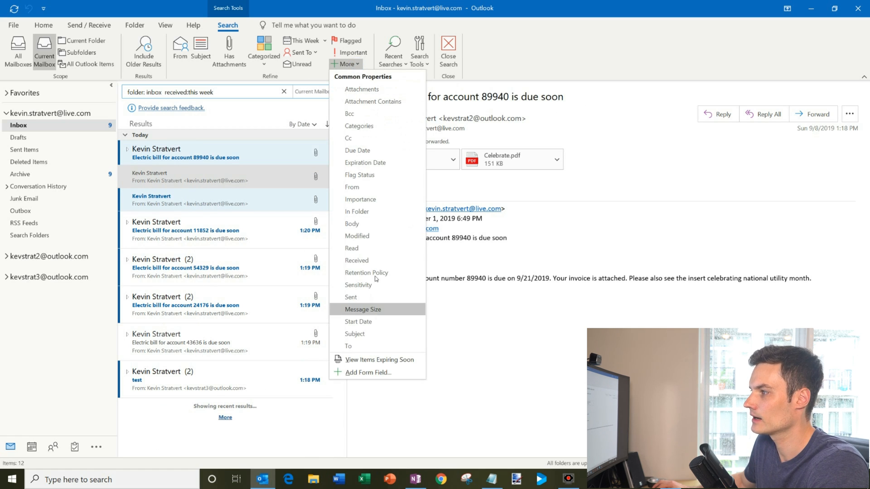
pyautogui.click(352, 248)
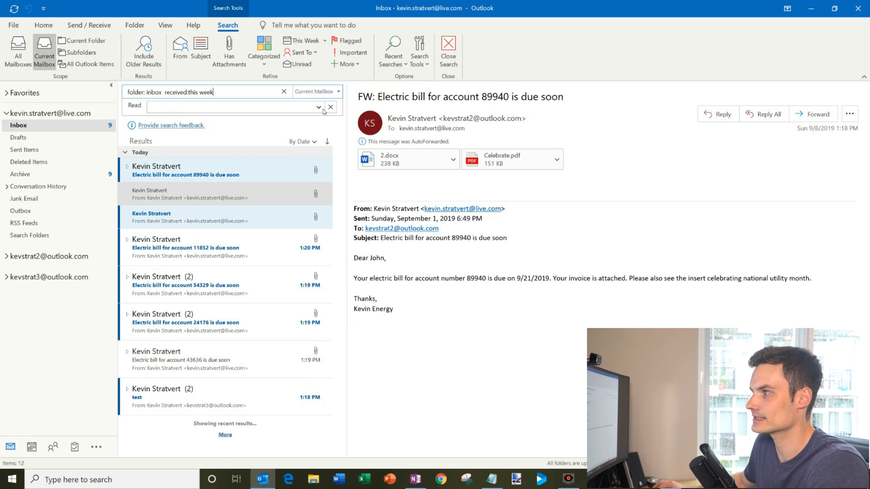
pyautogui.click(318, 107)
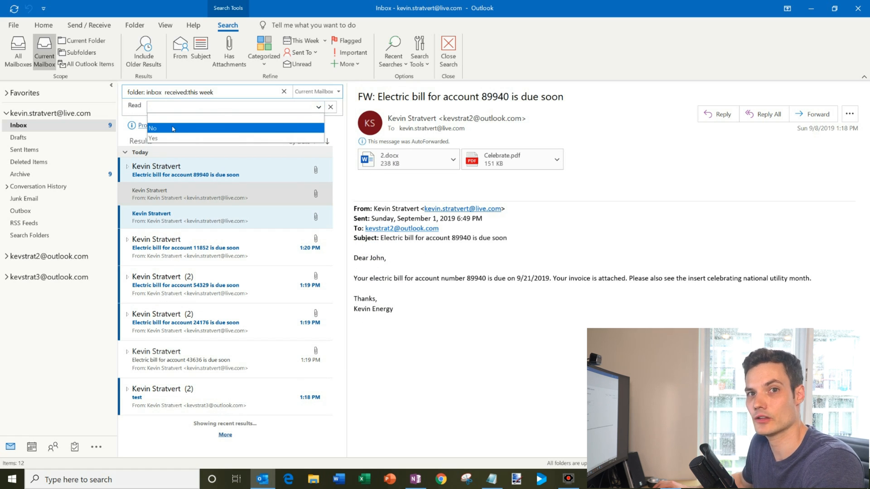
pyautogui.moveTo(154, 138)
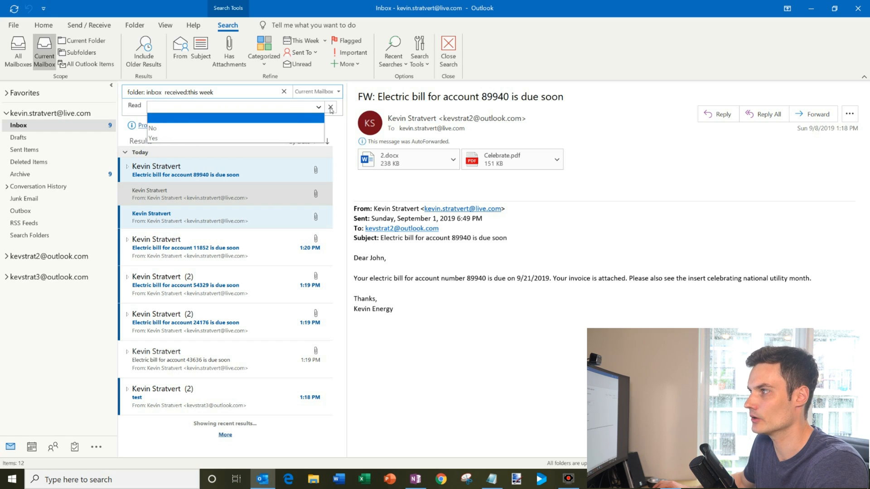
pyautogui.click(152, 128)
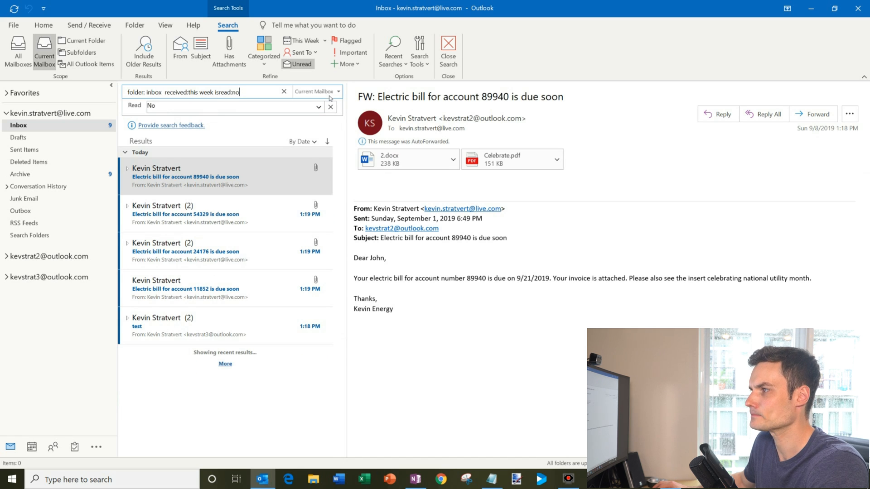
pyautogui.click(338, 92)
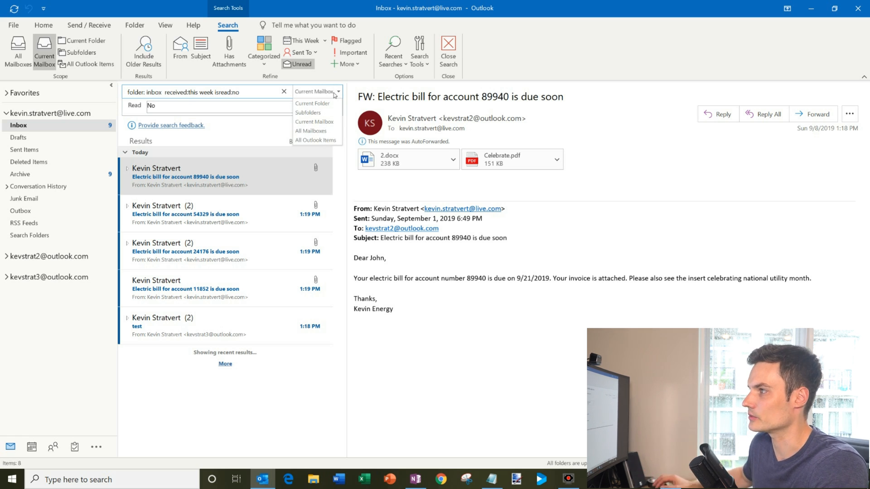
pyautogui.moveTo(334, 99)
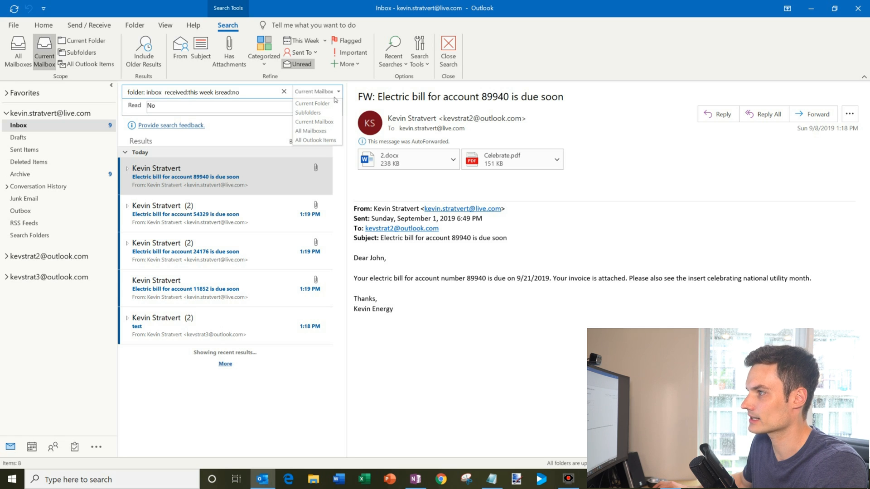
pyautogui.moveTo(314, 131)
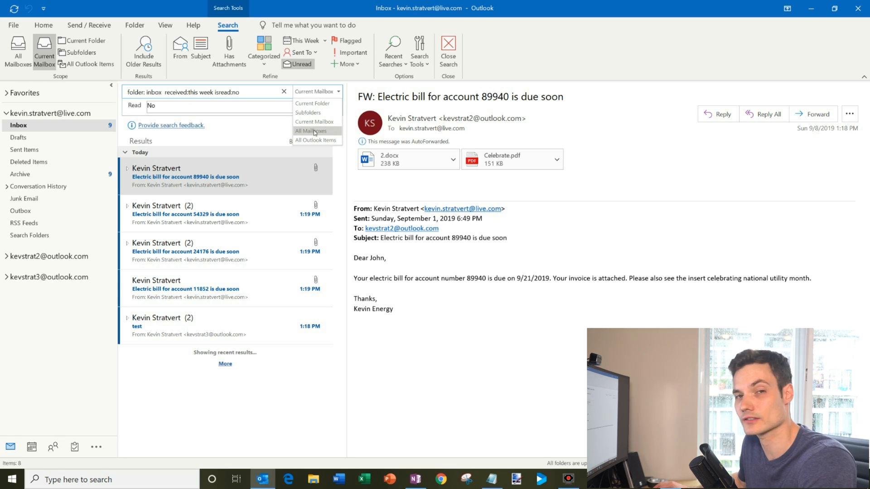
# Widen the unread this-week inbox search scope to All Mailboxes.
pyautogui.click(310, 130)
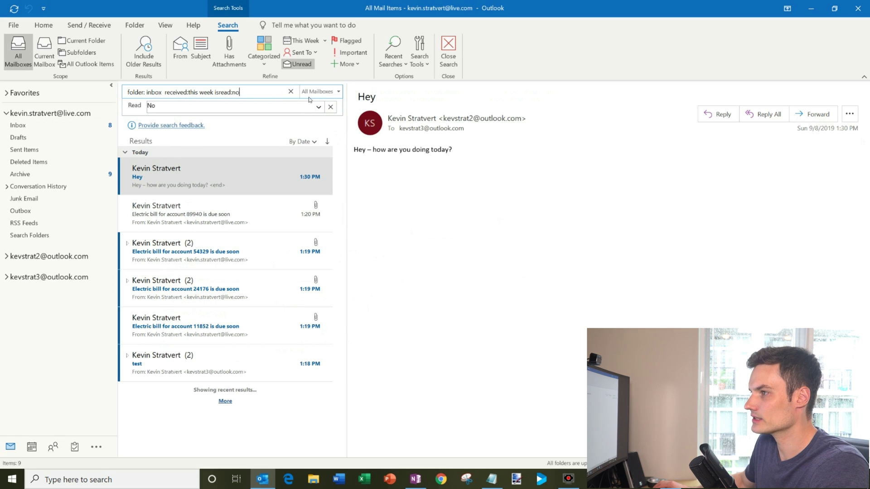
pyautogui.moveTo(196, 103)
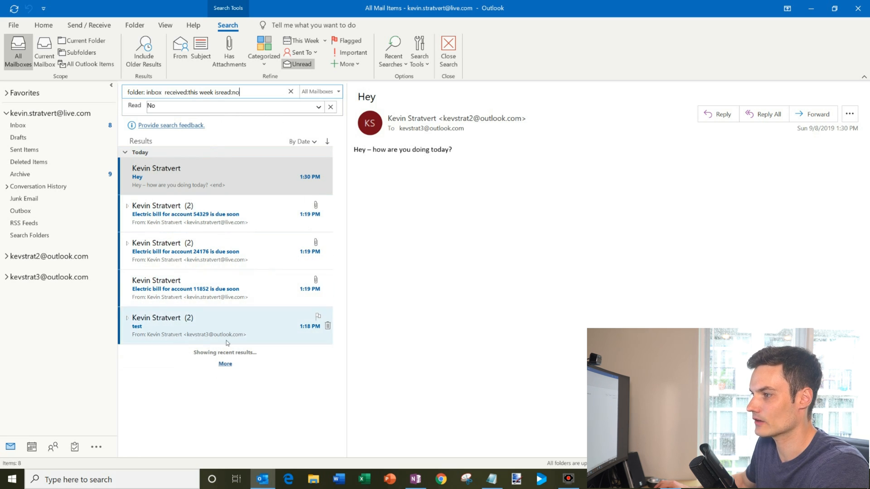
pyautogui.moveTo(242, 334)
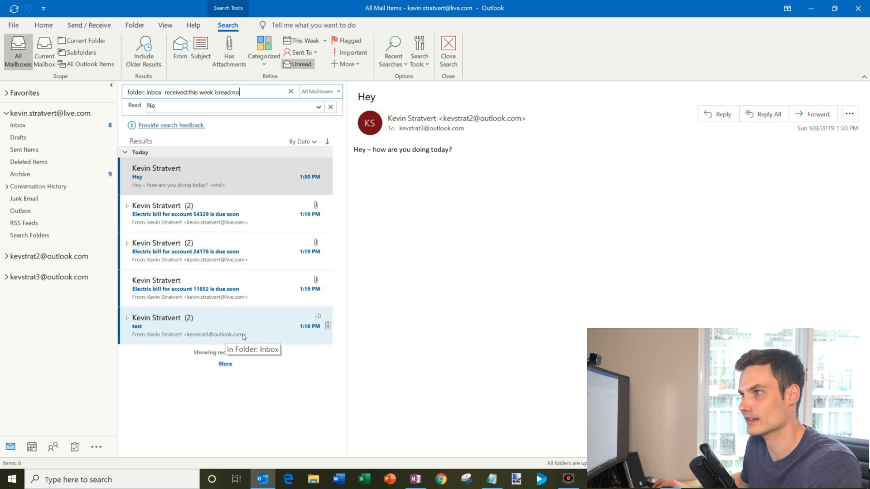
pyautogui.moveTo(209, 360)
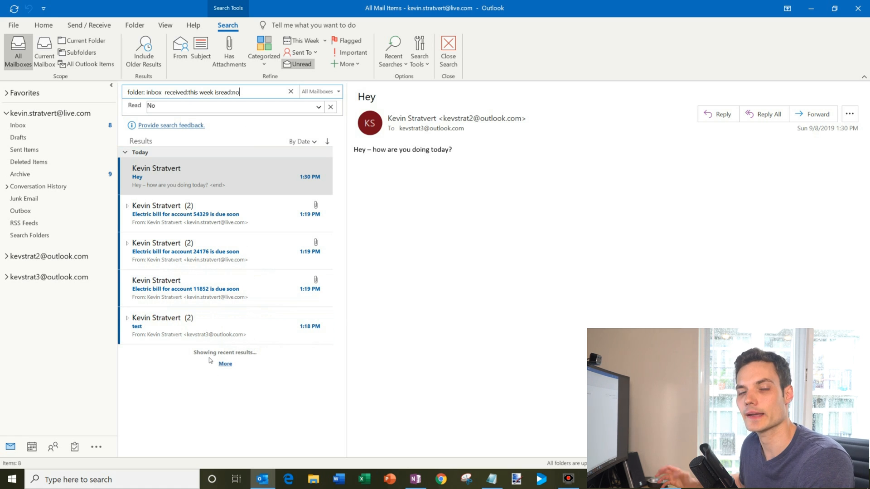
pyautogui.moveTo(216, 354)
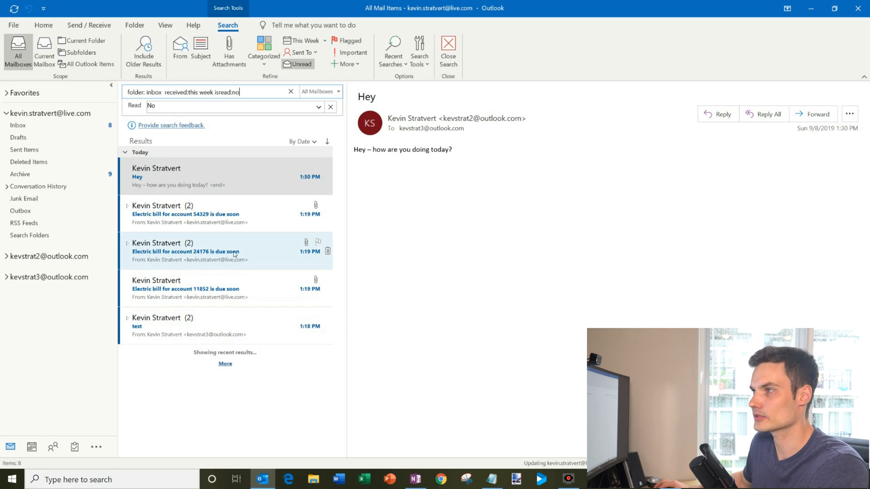
pyautogui.moveTo(302, 5)
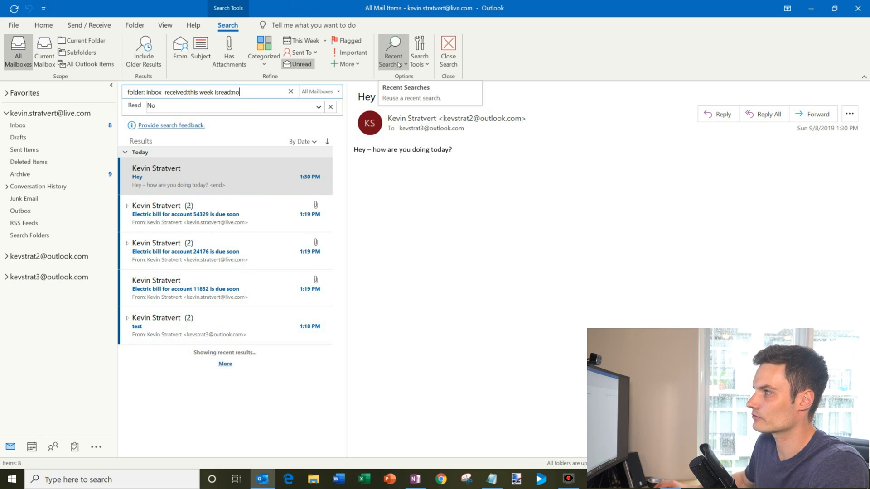
# Close the search and return to the first account's Inbox to rerun the unread query.
pyautogui.click(392, 50)
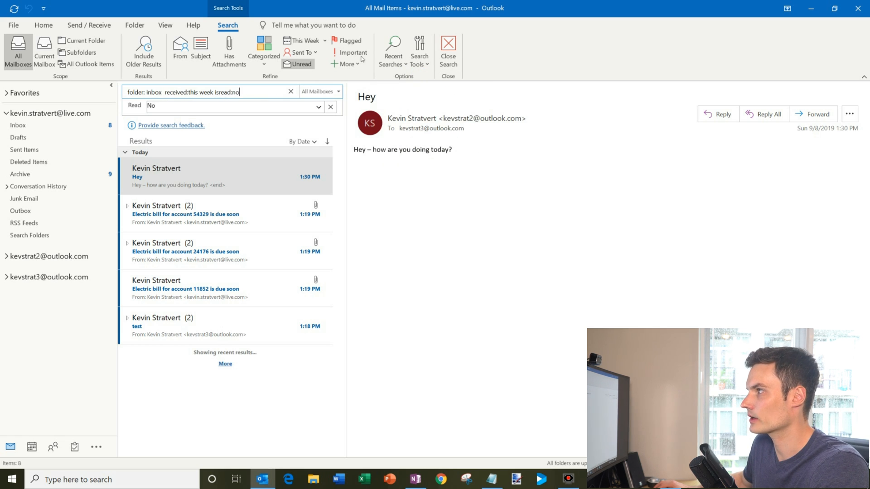
pyautogui.rightClick(392, 50)
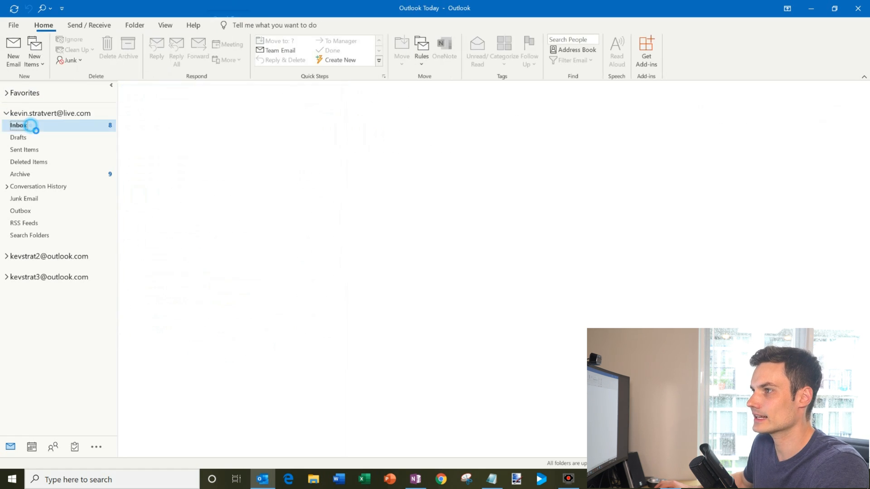
pyautogui.click(18, 125)
pyautogui.write('folder: inbox  received:this week isread:no')
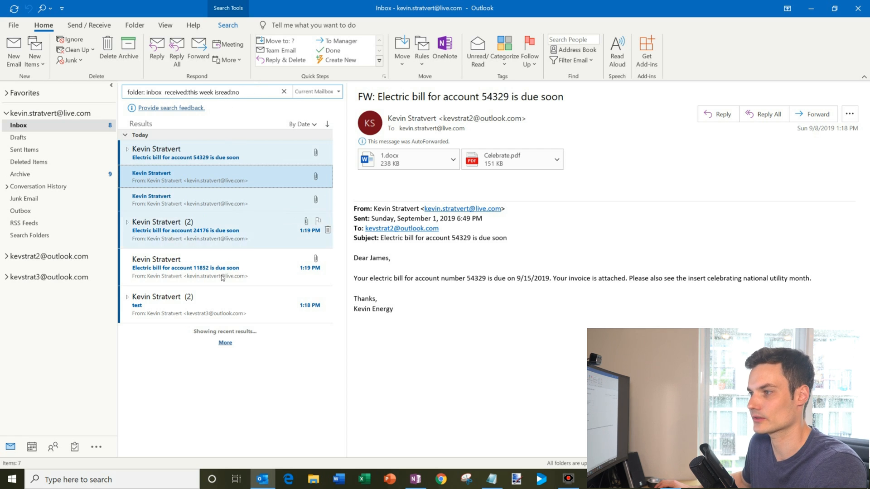
pyautogui.moveTo(220, 331)
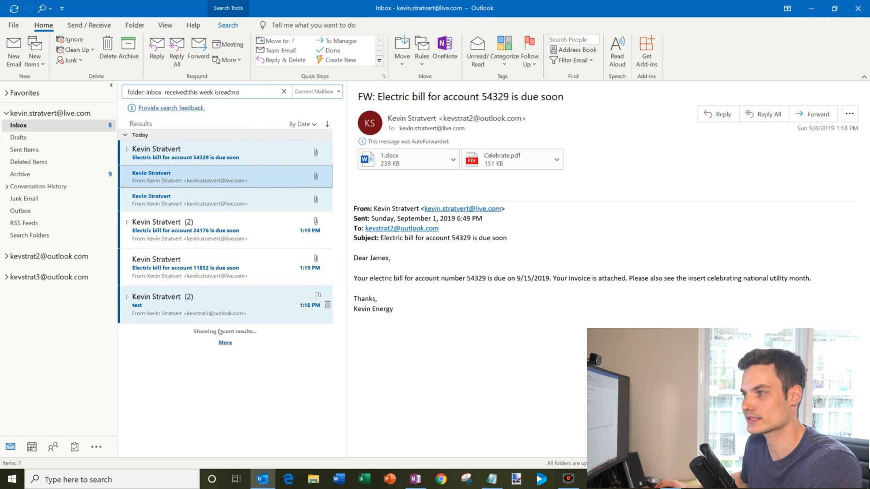
pyautogui.moveTo(227, 251)
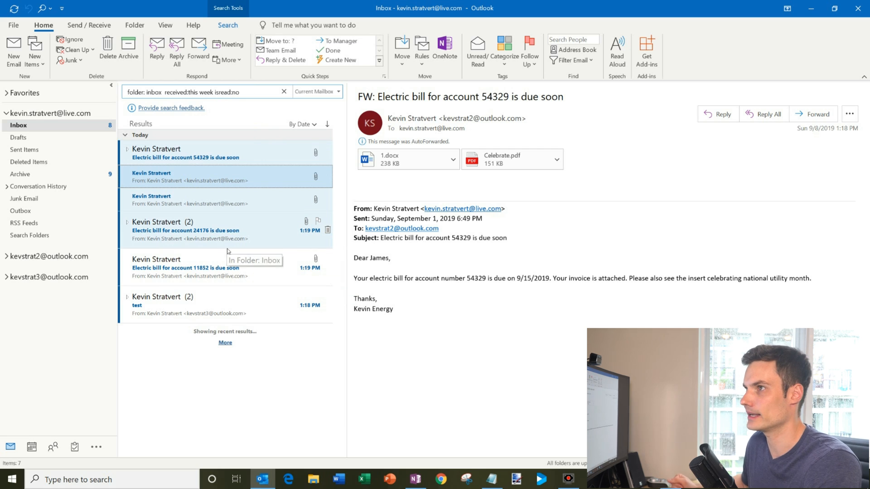
pyautogui.moveTo(226, 251)
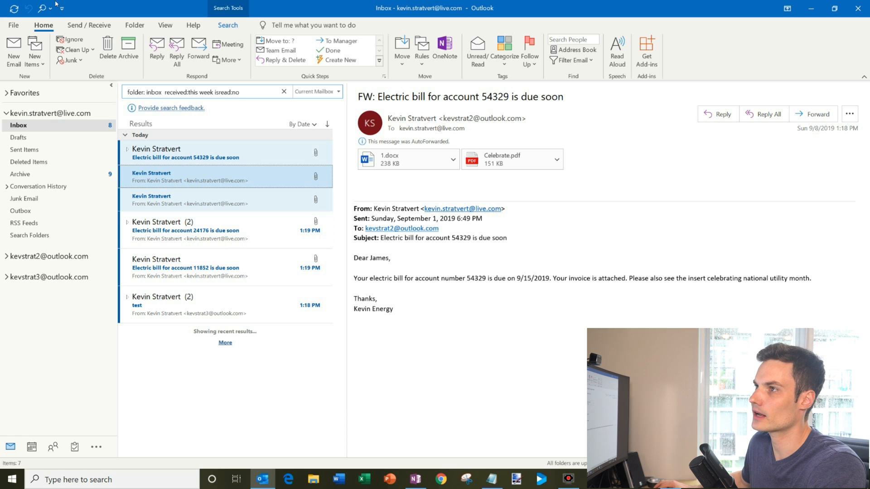
pyautogui.click(42, 8)
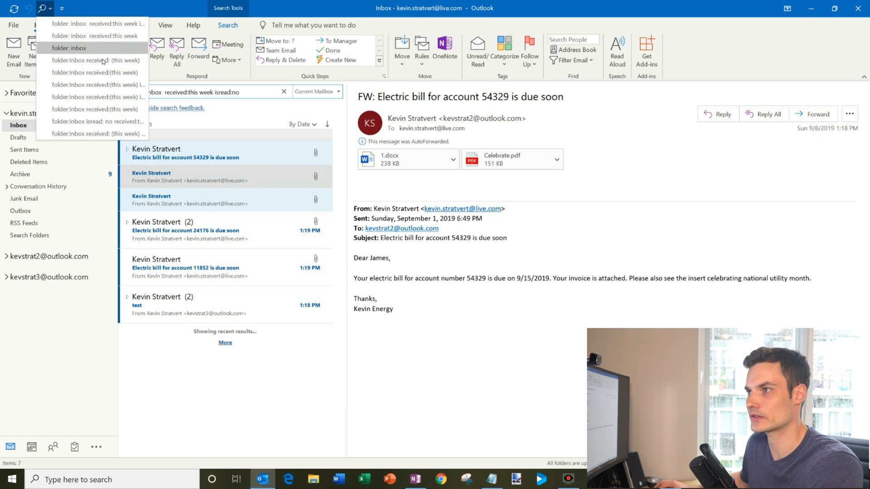
pyautogui.moveTo(99, 133)
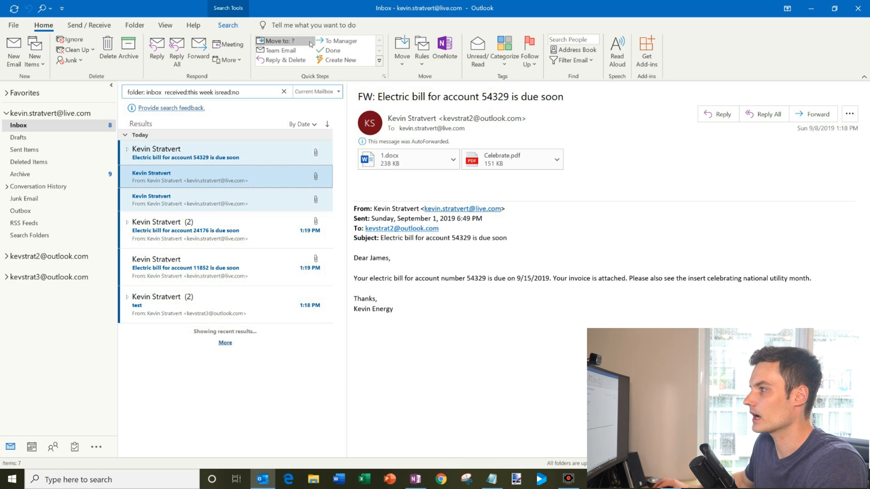
pyautogui.moveTo(275, 50)
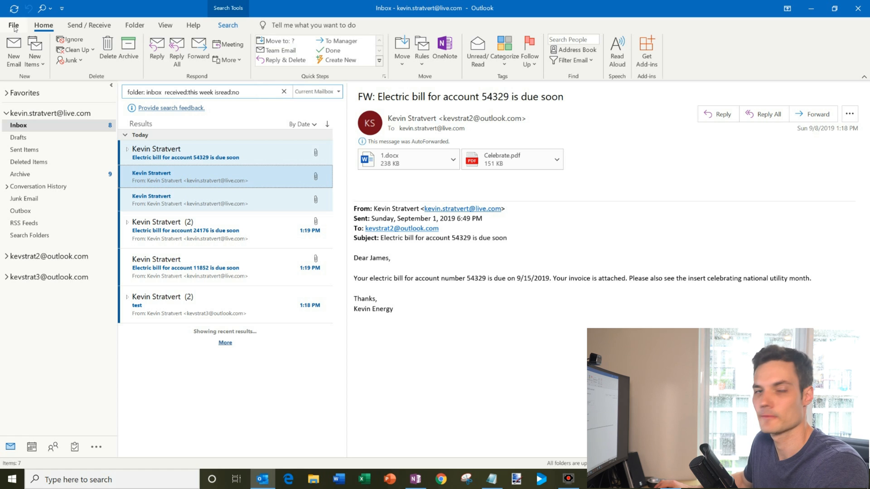
# Reach the Trust Center page of Outlook Options via File > Options.
pyautogui.click(13, 26)
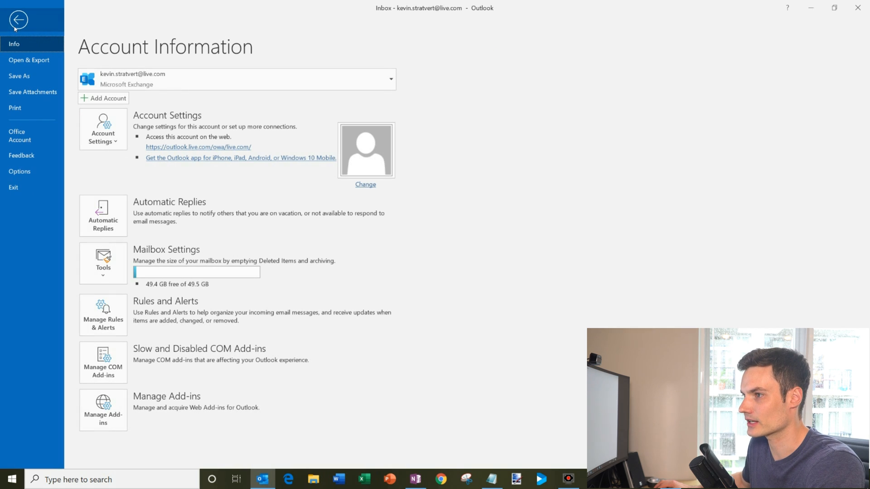
pyautogui.moveTo(19, 172)
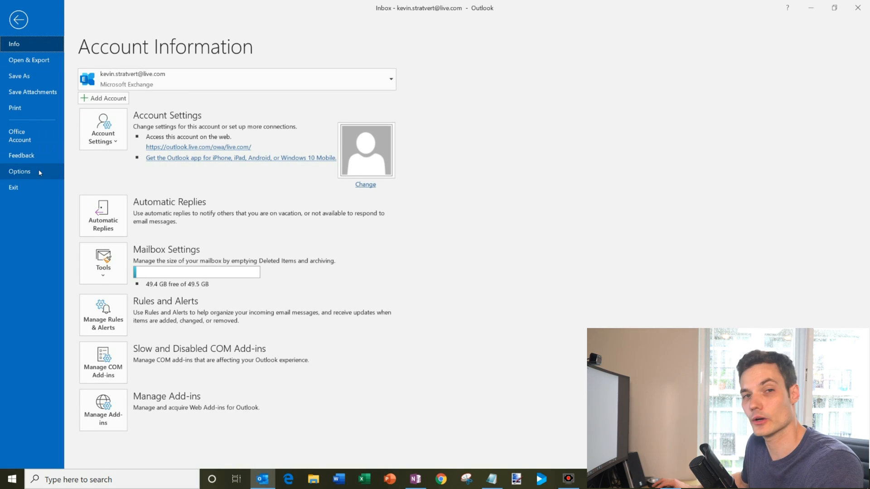
pyautogui.click(19, 171)
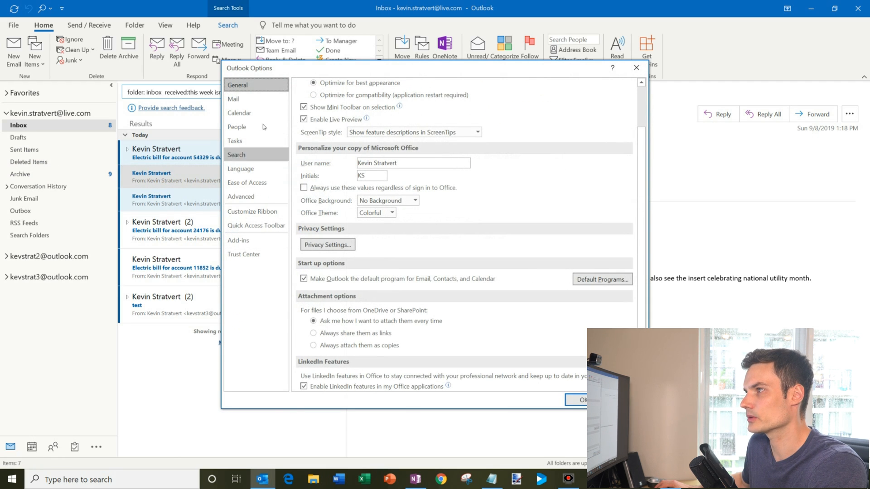
pyautogui.moveTo(244, 254)
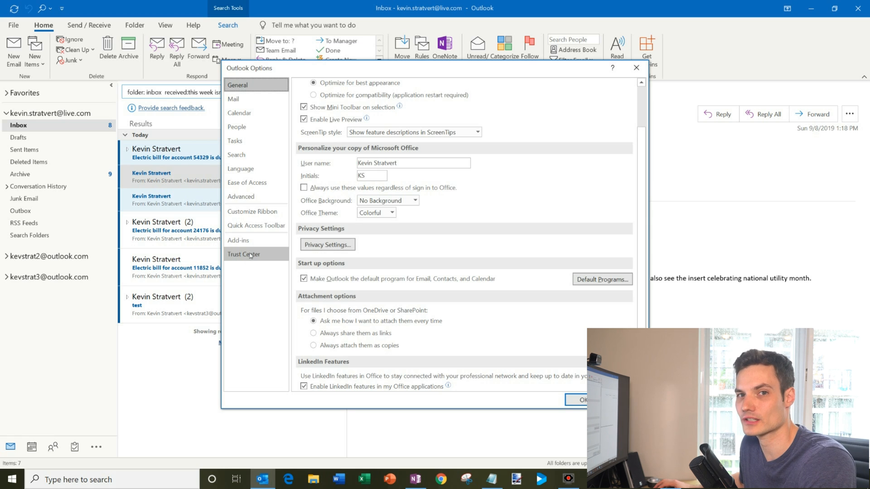
pyautogui.click(243, 253)
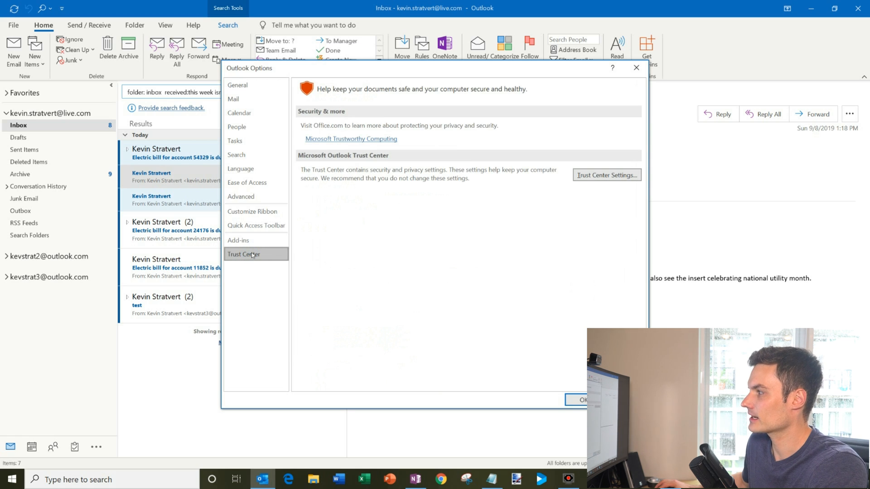
pyautogui.moveTo(608, 175)
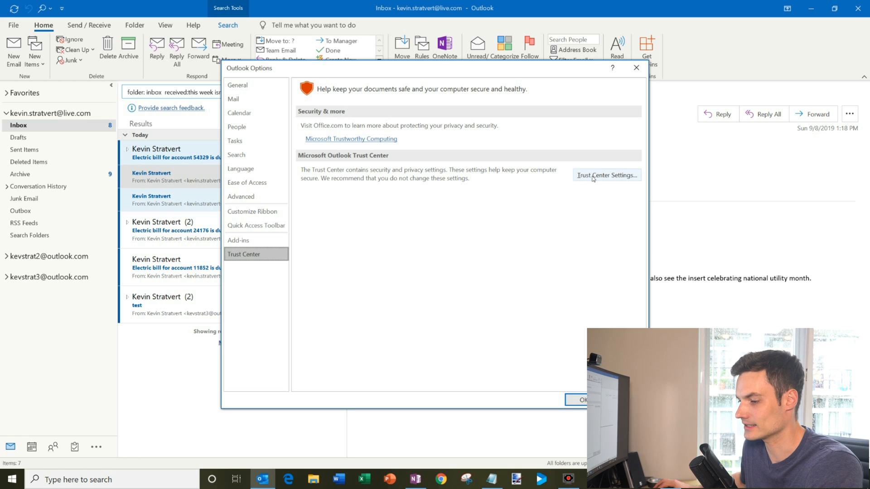
# In Trust Center Macro Settings, leave 'Notifications for all macros' selected and confirm.
pyautogui.click(607, 175)
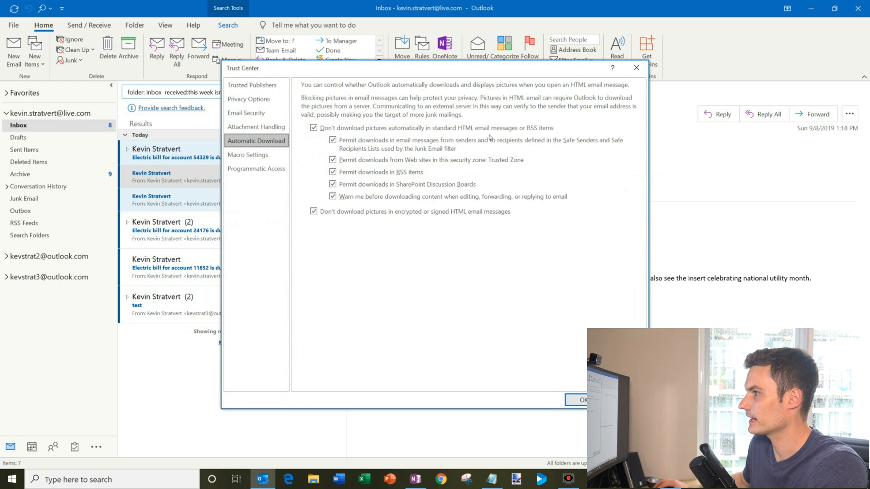
pyautogui.moveTo(274, 124)
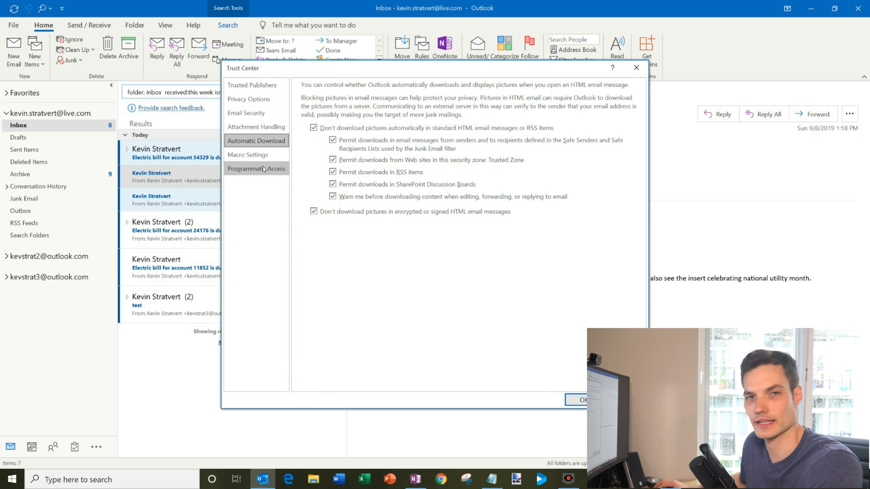
pyautogui.click(248, 155)
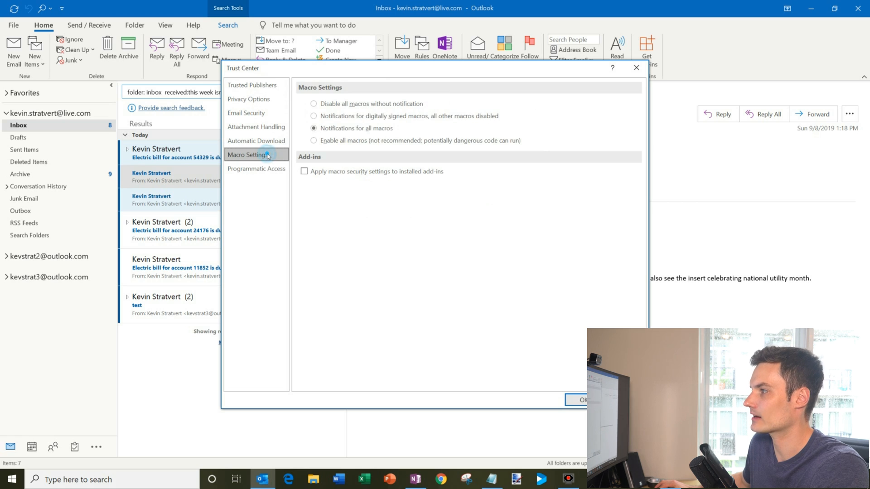
pyautogui.moveTo(346, 119)
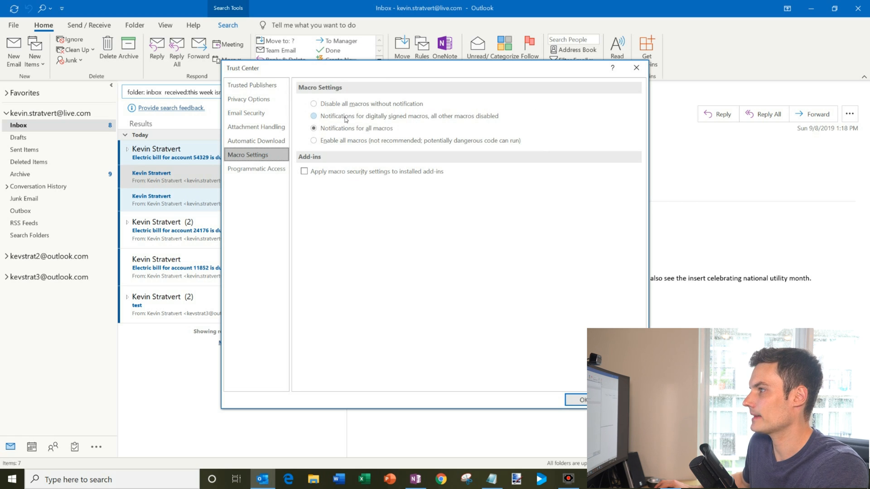
pyautogui.click(315, 116)
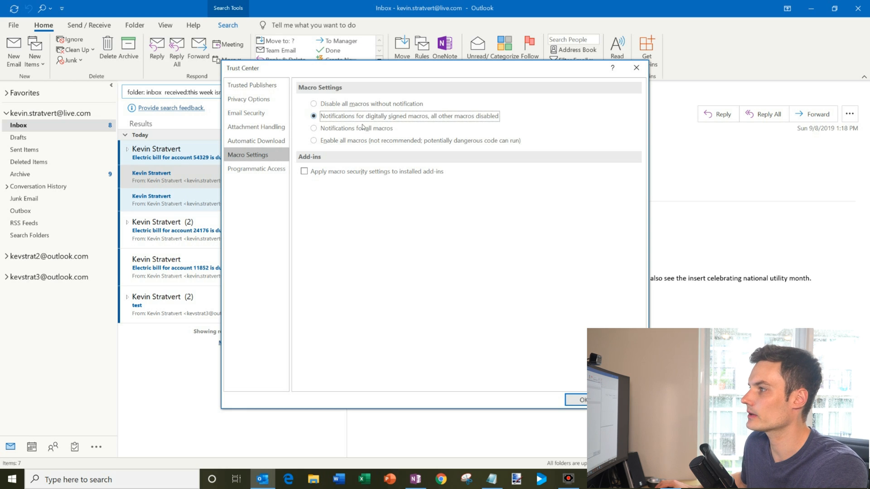
pyautogui.click(315, 128)
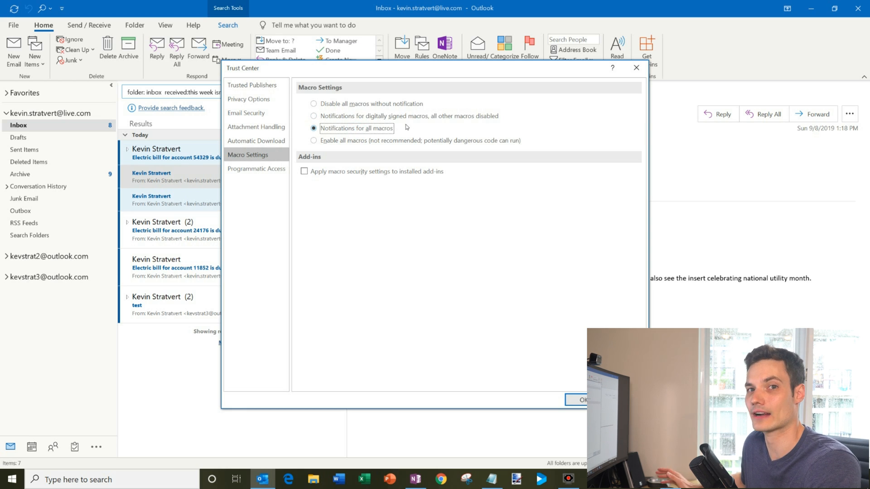
pyautogui.moveTo(362, 131)
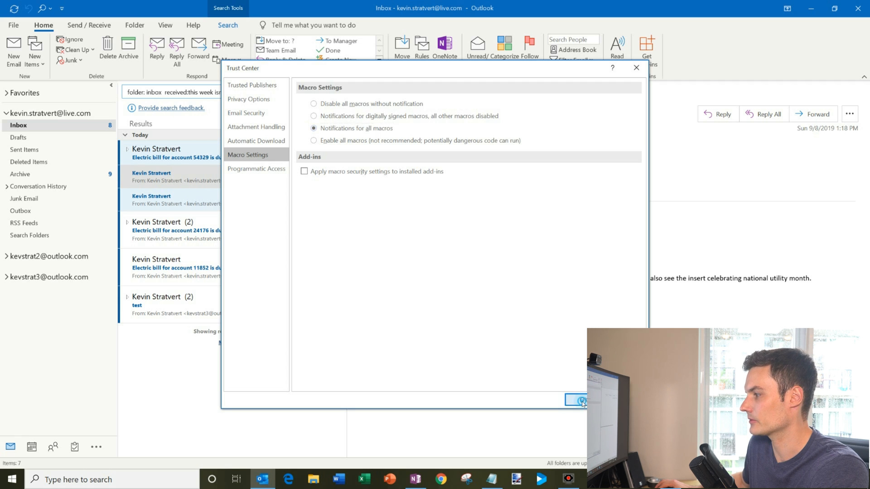
pyautogui.click(577, 400)
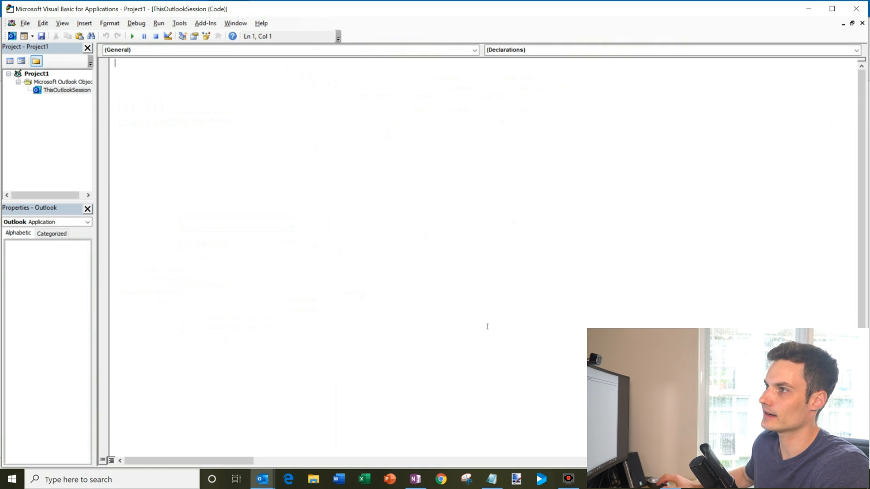
# Bring up the ThisOutlookSession code window in the VBA Project pane.
pyautogui.click(66, 89)
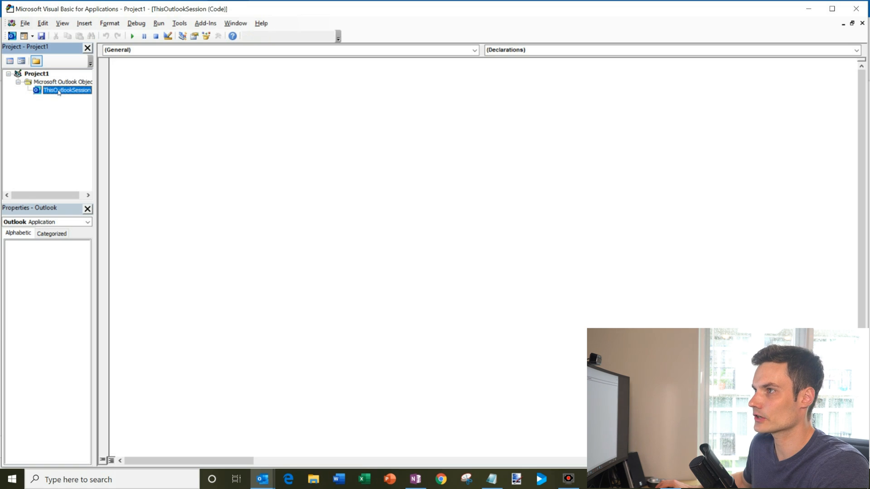
pyautogui.click(490, 479)
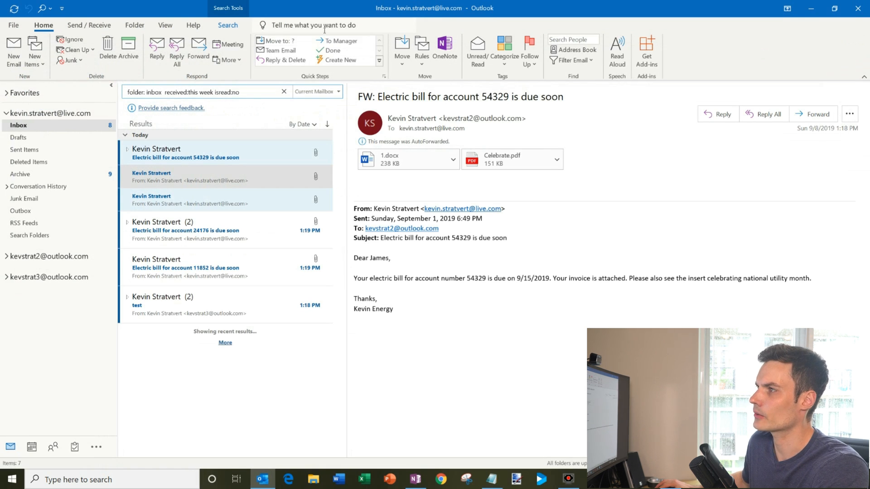
# Look up 'macro' in Tell Me to list the UnifiedInbox and UnifiedSentbox macros.
pyautogui.click(310, 26)
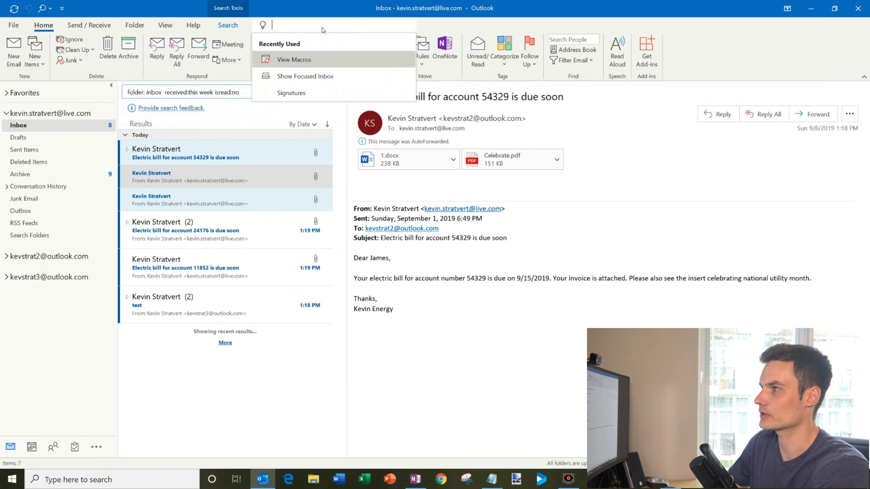
pyautogui.write('macro')
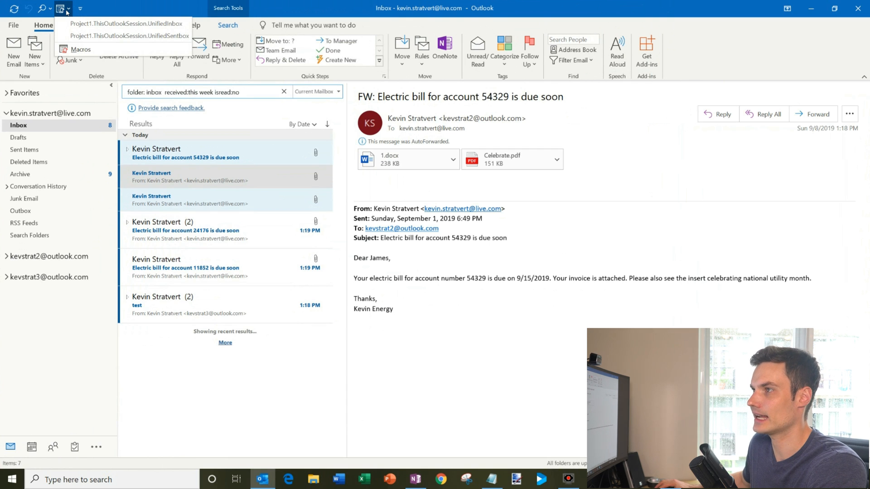
pyautogui.moveTo(123, 24)
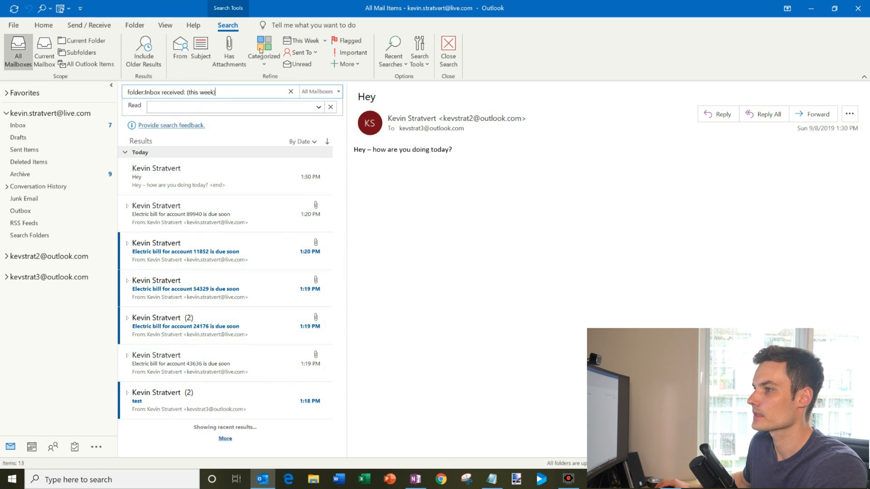
pyautogui.moveTo(324, 353)
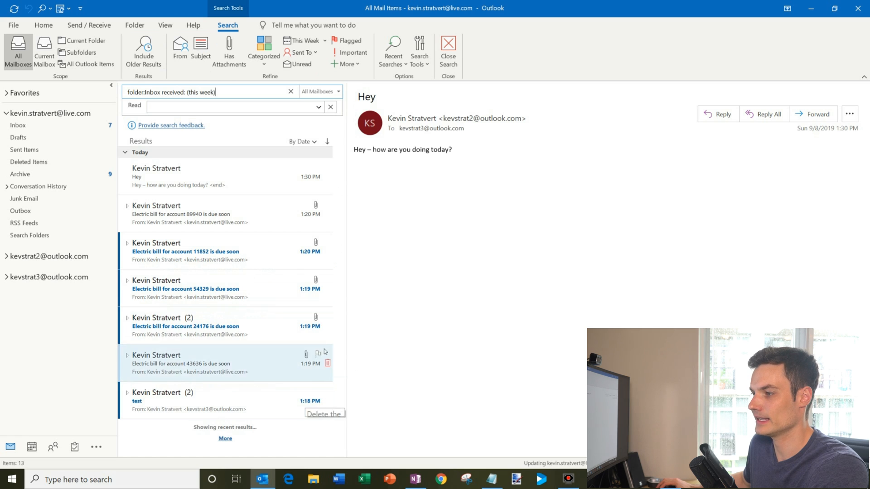
# Run the UnifiedInbox macro, listing this week's inbox mail across all mailboxes.
pyautogui.click(225, 176)
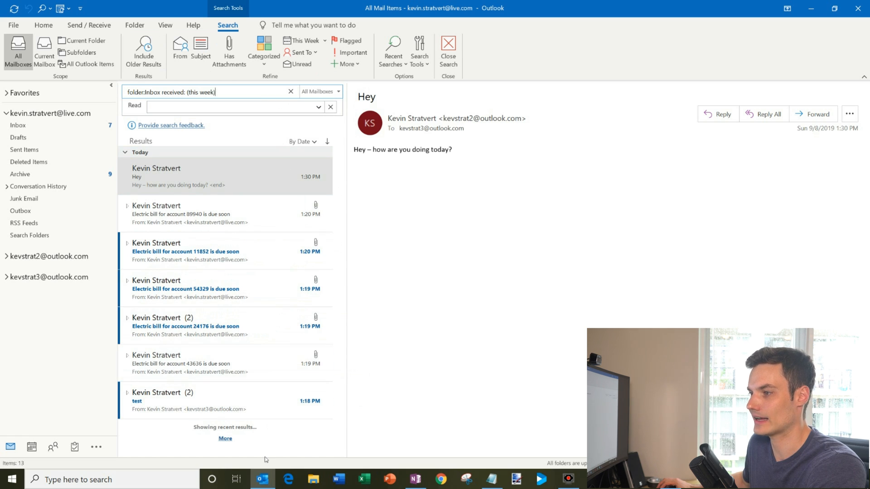
pyautogui.moveTo(282, 176)
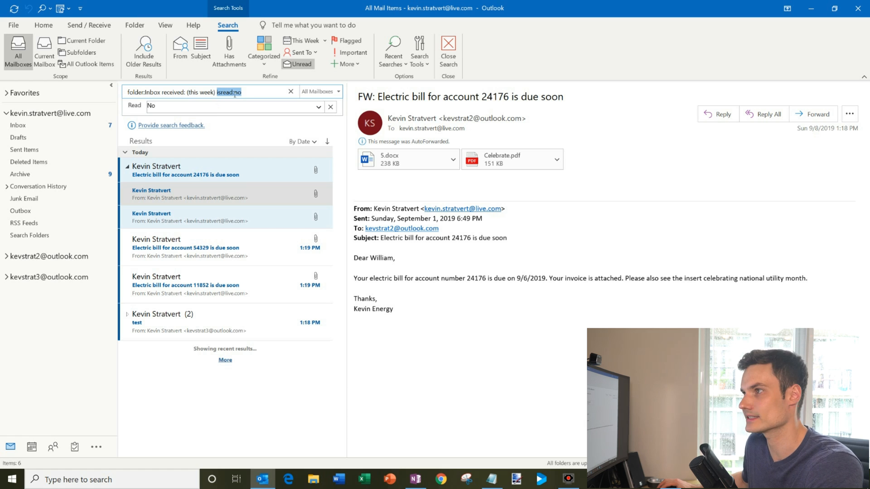
pyautogui.moveTo(260, 98)
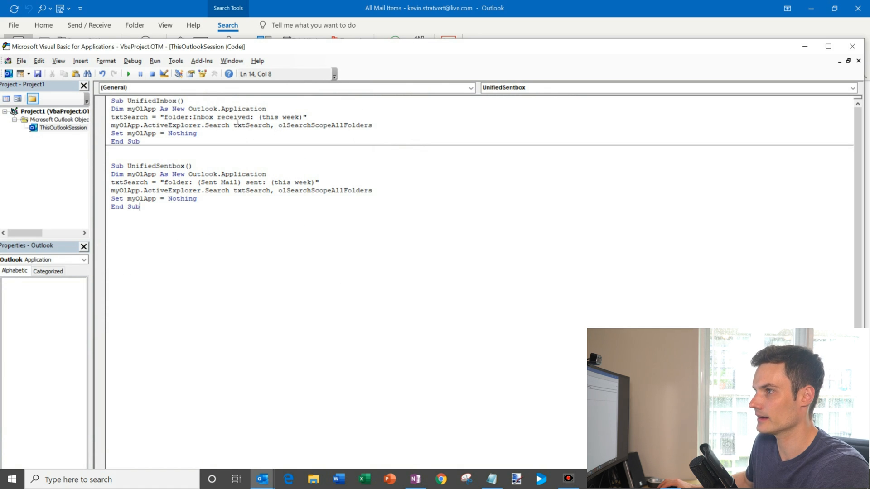
# Add isread:no to the UnifiedInbox macro's search query so it returns only unread messages.
pyautogui.click(310, 116)
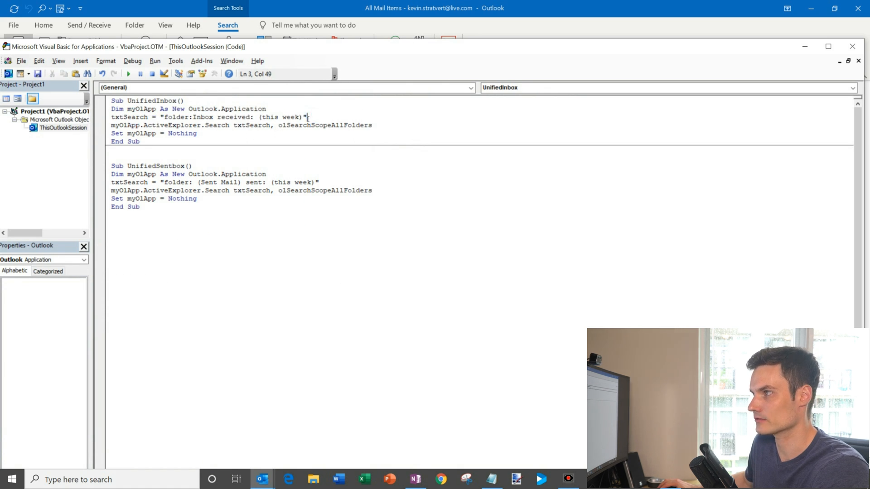
pyautogui.write('isread:no')
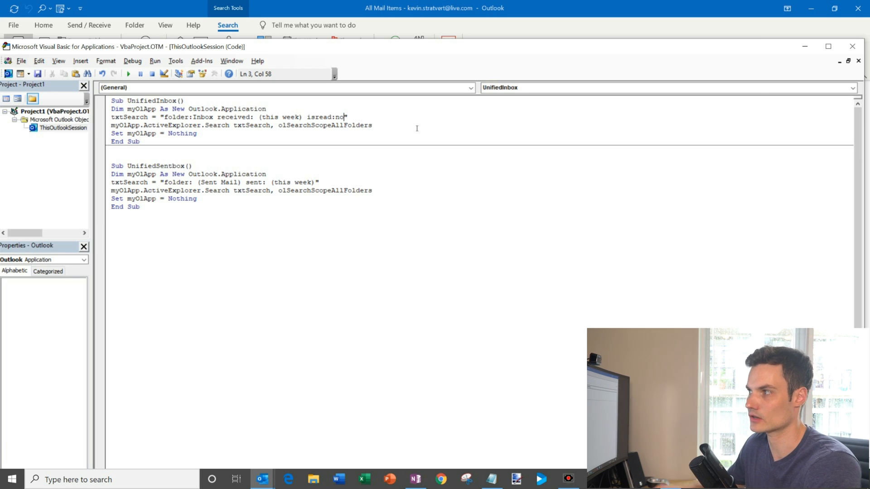
pyautogui.doubleClick(324, 117)
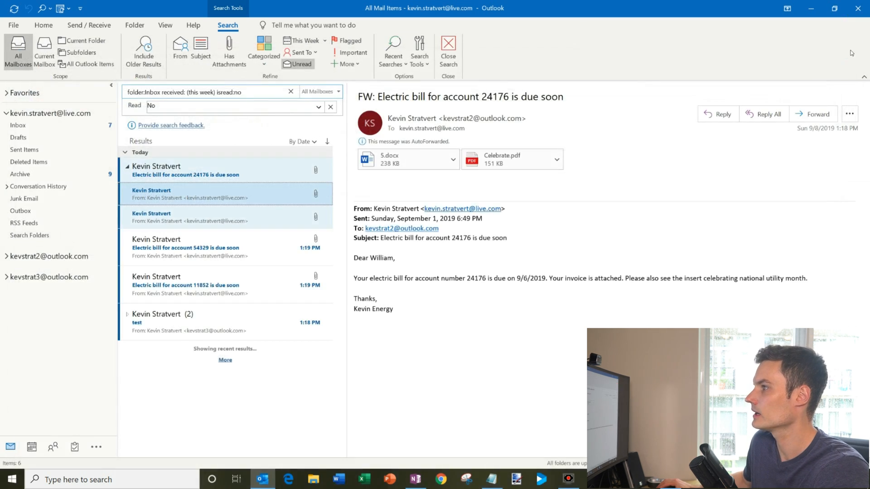
# Run the UnifiedSentbox macro from the Quick Access Toolbar to search this week's sent mail across all mailboxes.
pyautogui.click(60, 8)
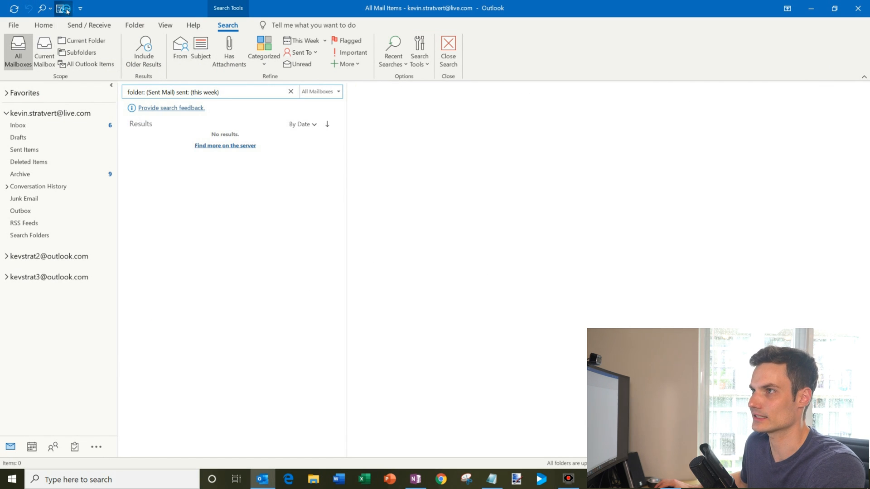
pyautogui.moveTo(36, 120)
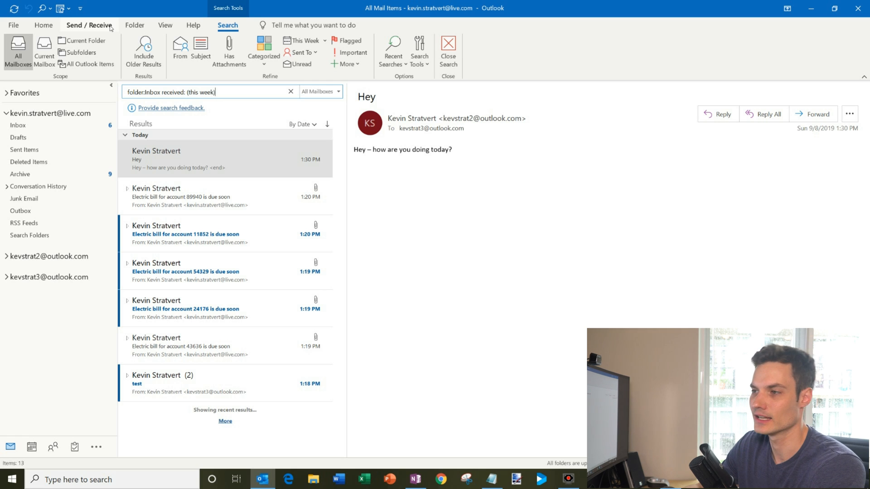
pyautogui.moveTo(2, 229)
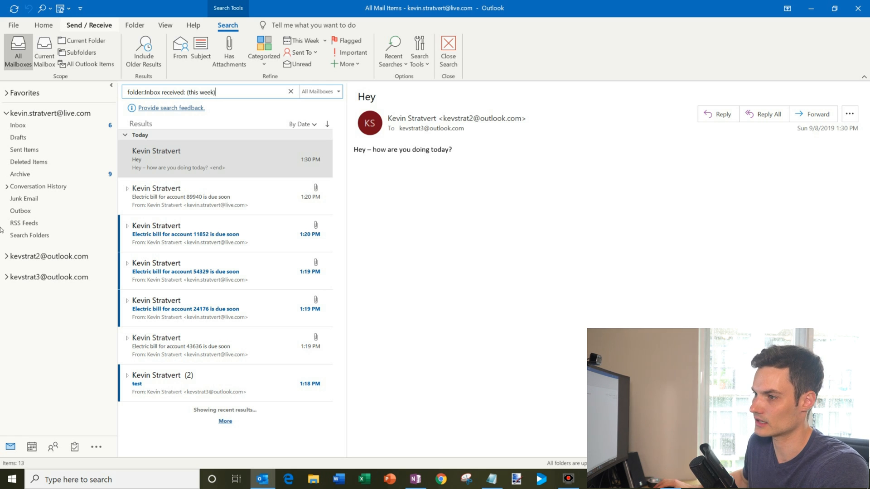
# Show the kevstrat3 account's inbox and bring up the actions menu for its Hey message.
pyautogui.click(50, 277)
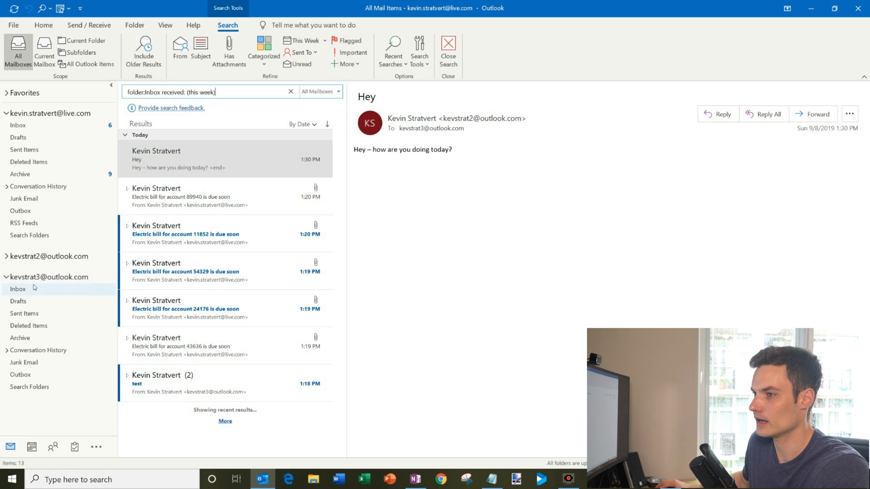
pyautogui.click(18, 289)
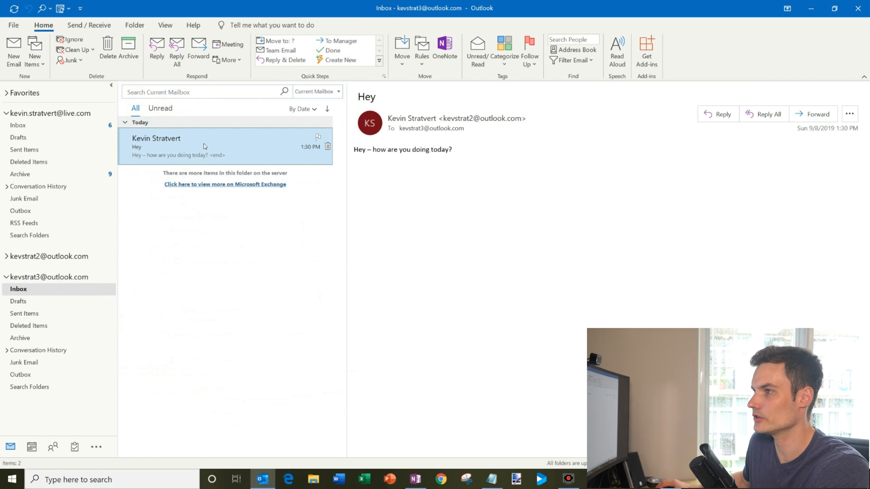
pyautogui.rightClick(202, 147)
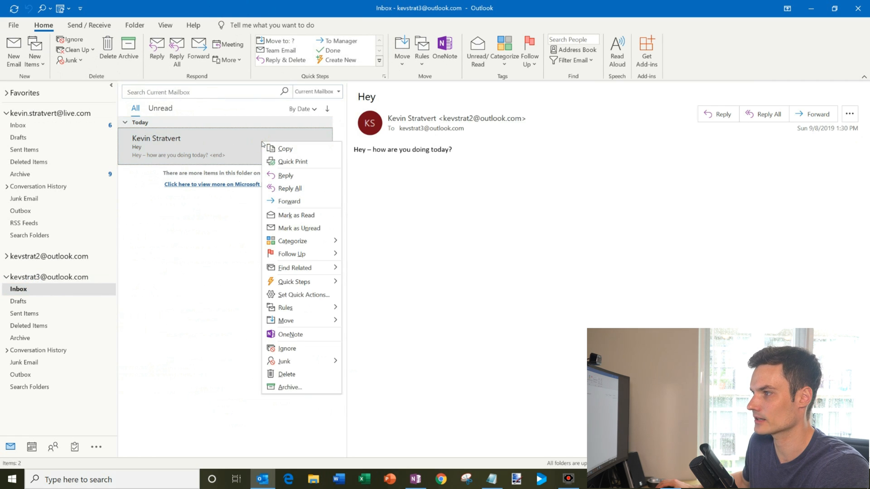
pyautogui.moveTo(291, 253)
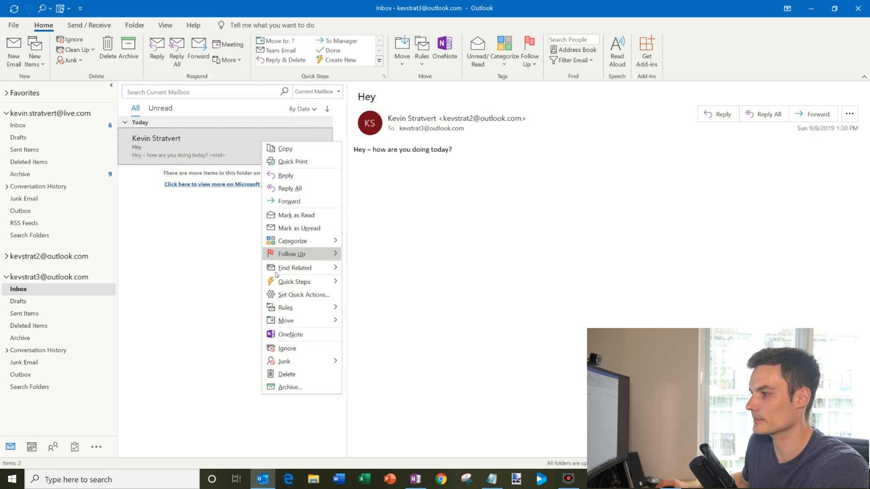
pyautogui.moveTo(285, 307)
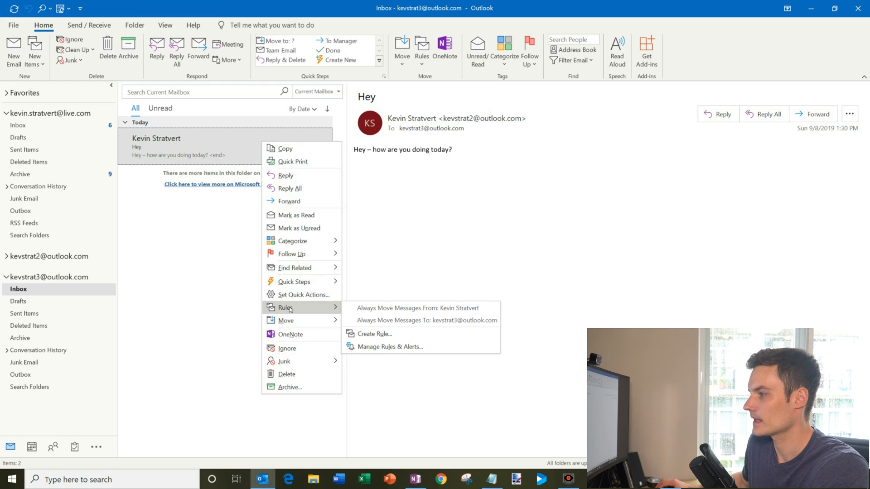
pyautogui.moveTo(419, 320)
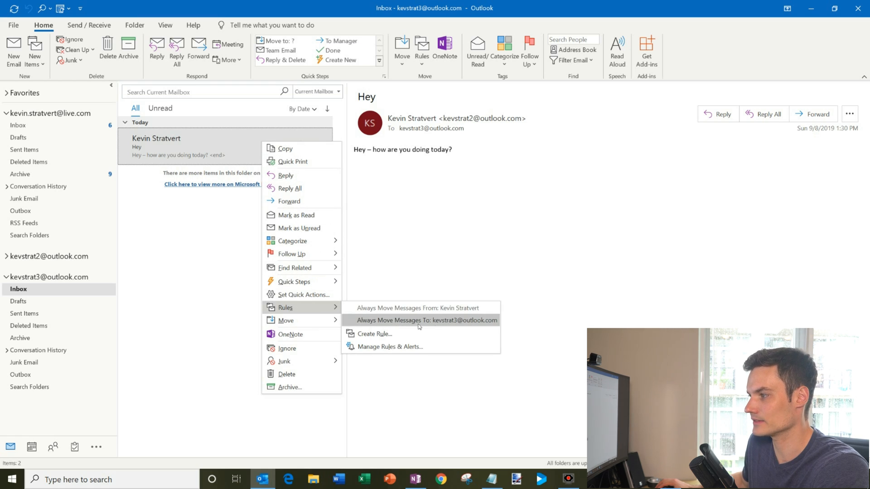
pyautogui.moveTo(396, 321)
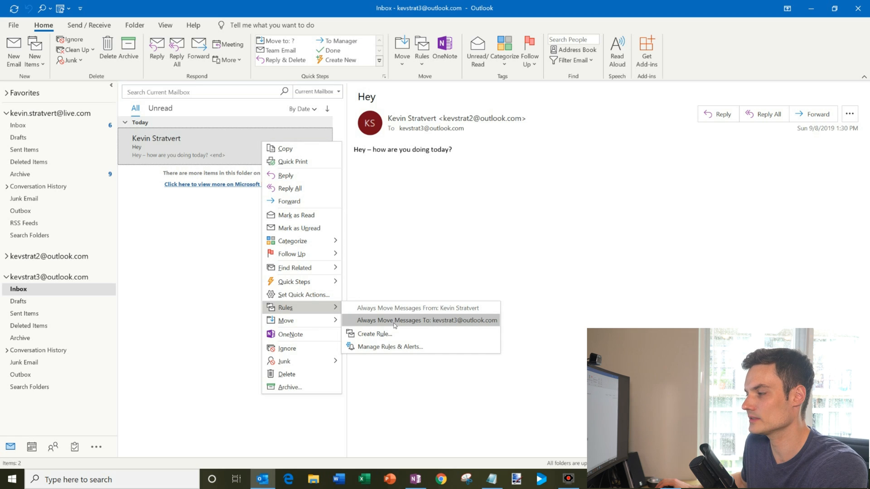
pyautogui.moveTo(415, 321)
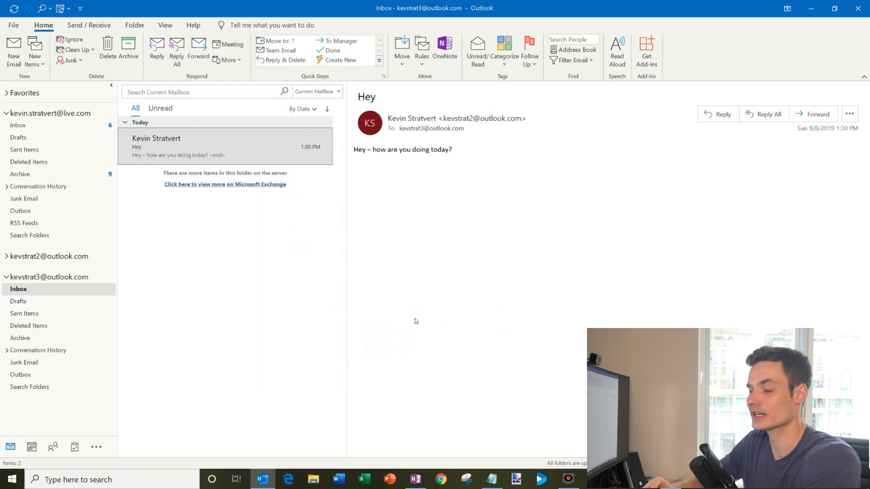
# Create a rule moving mail sent to kevstrat3 into kevin.stratvert's Inbox, where the Hey message now appears.
pyautogui.click(422, 52)
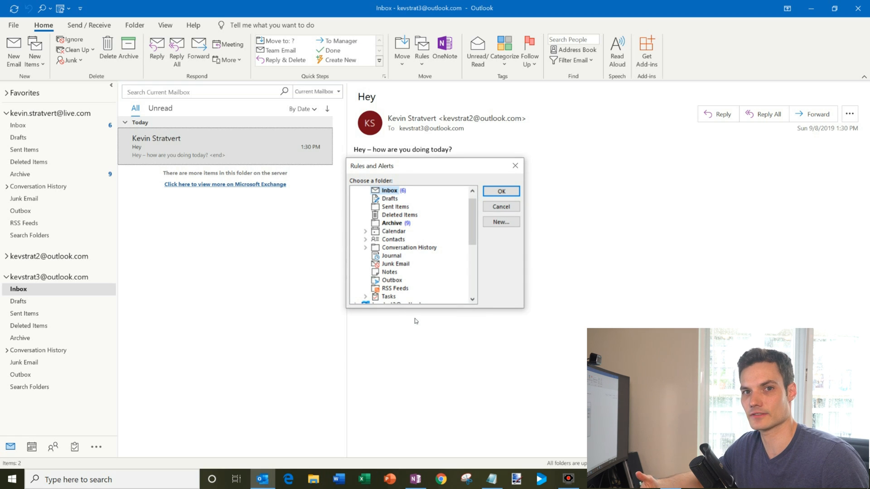
pyautogui.moveTo(482, 233)
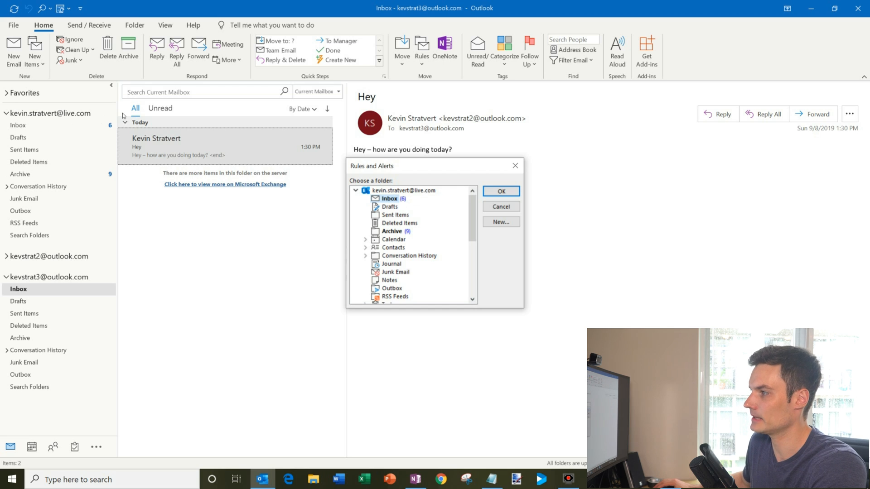
pyautogui.scroll(-3)
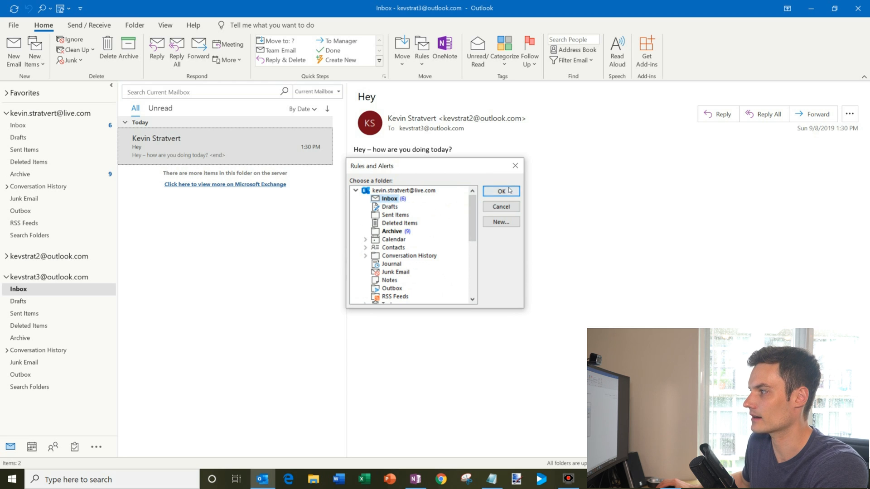
pyautogui.click(500, 191)
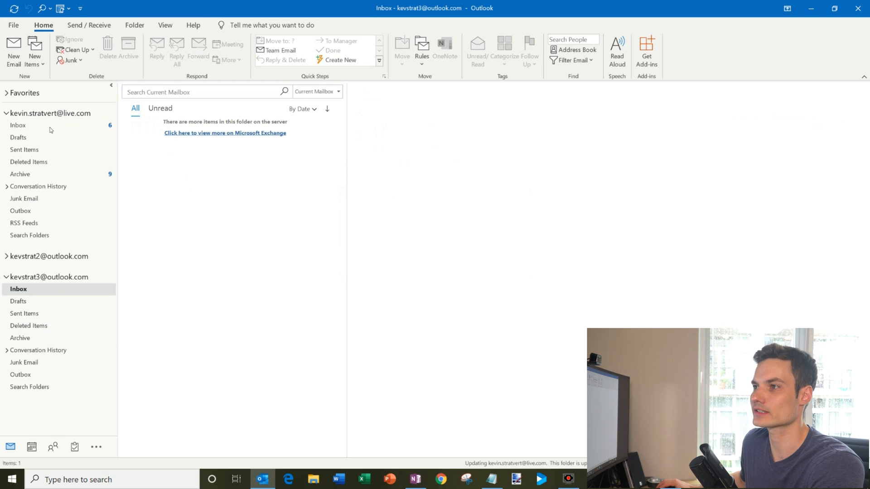
pyautogui.click(18, 126)
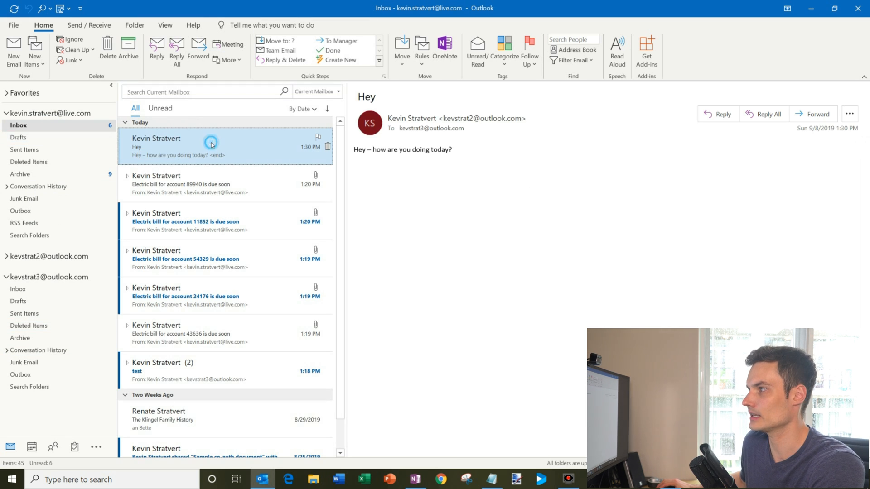